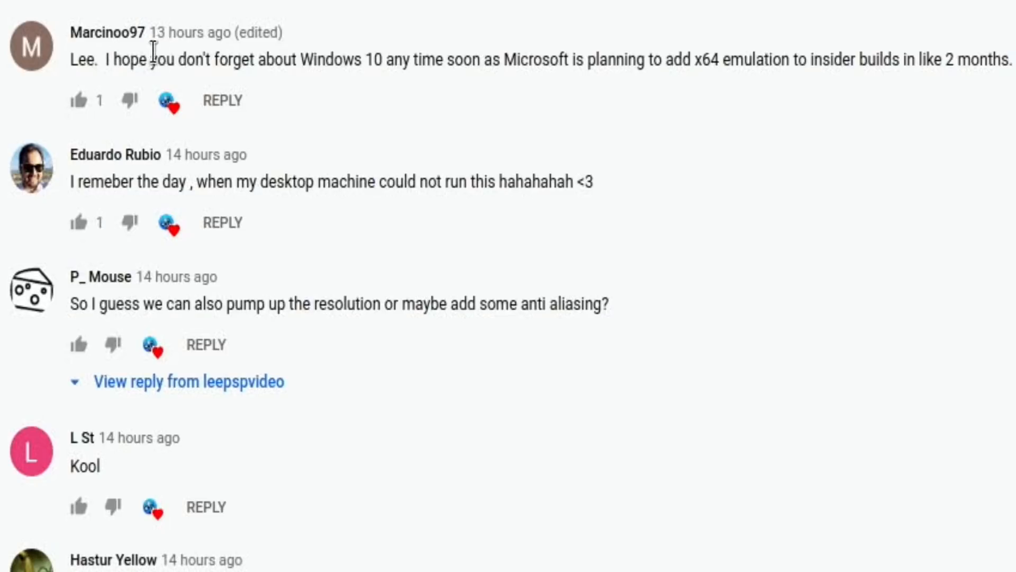
mouse_move(257, 68)
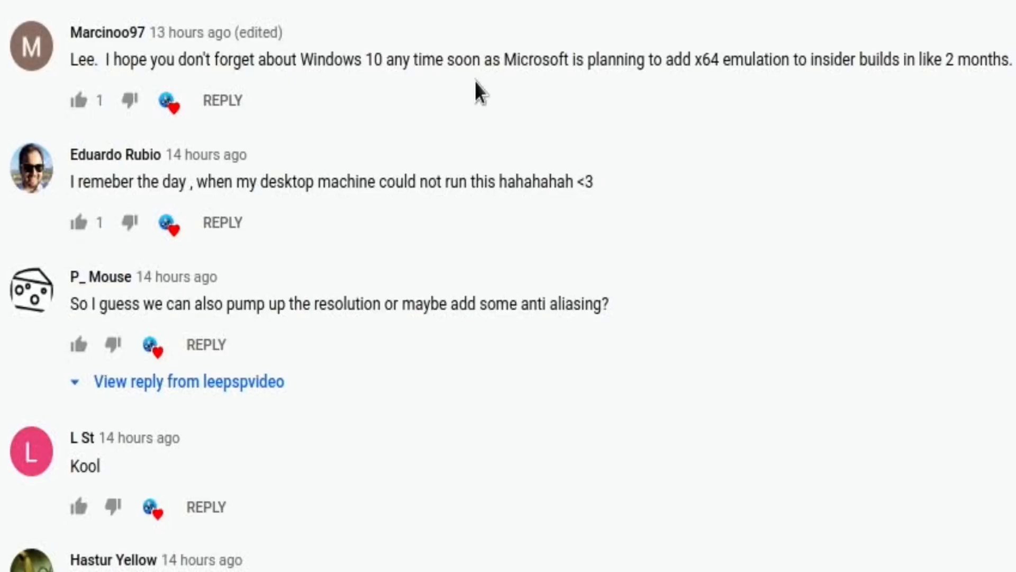
mouse_move(710, 84)
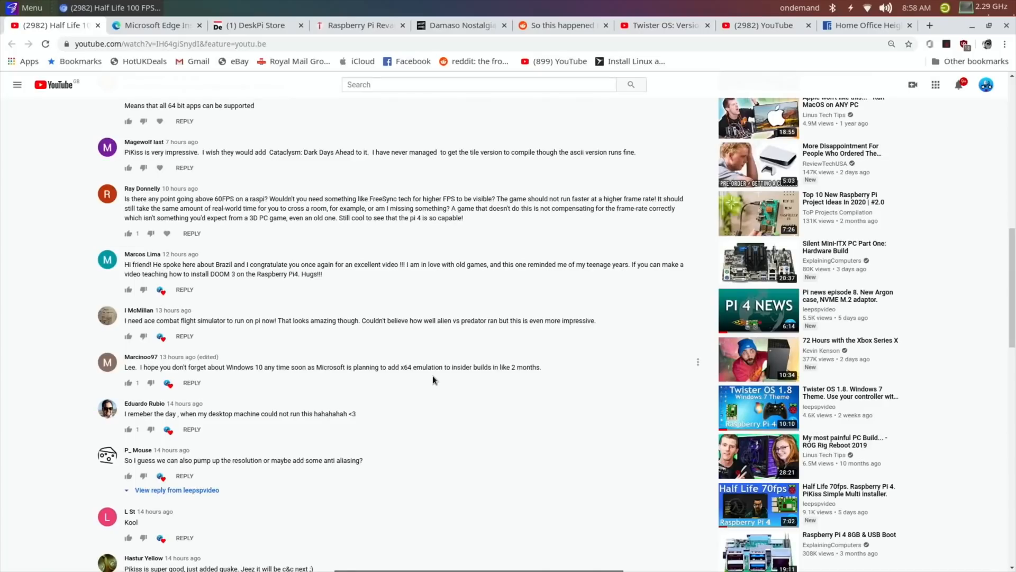
mouse_move(440, 356)
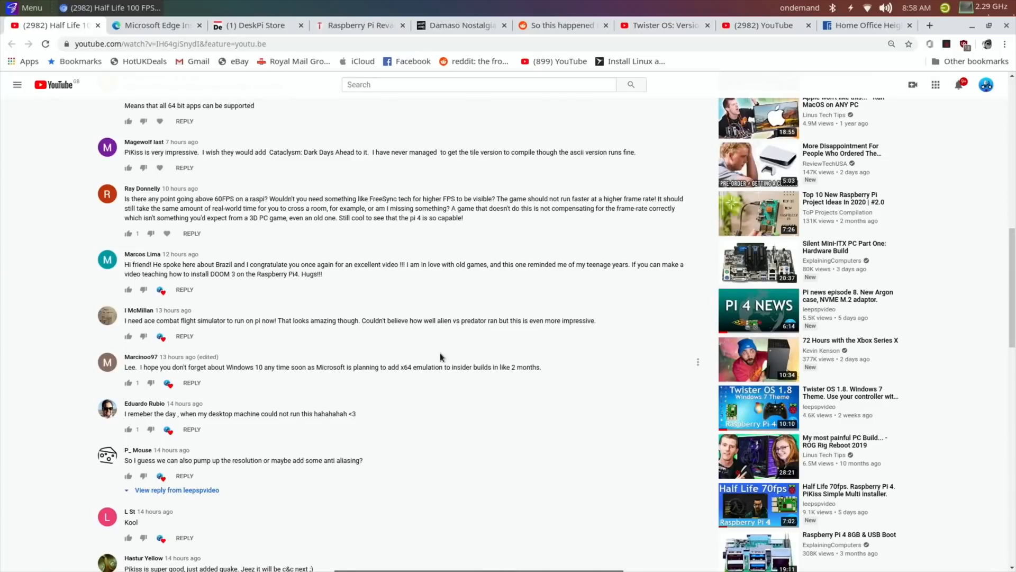
mouse_move(370, 364)
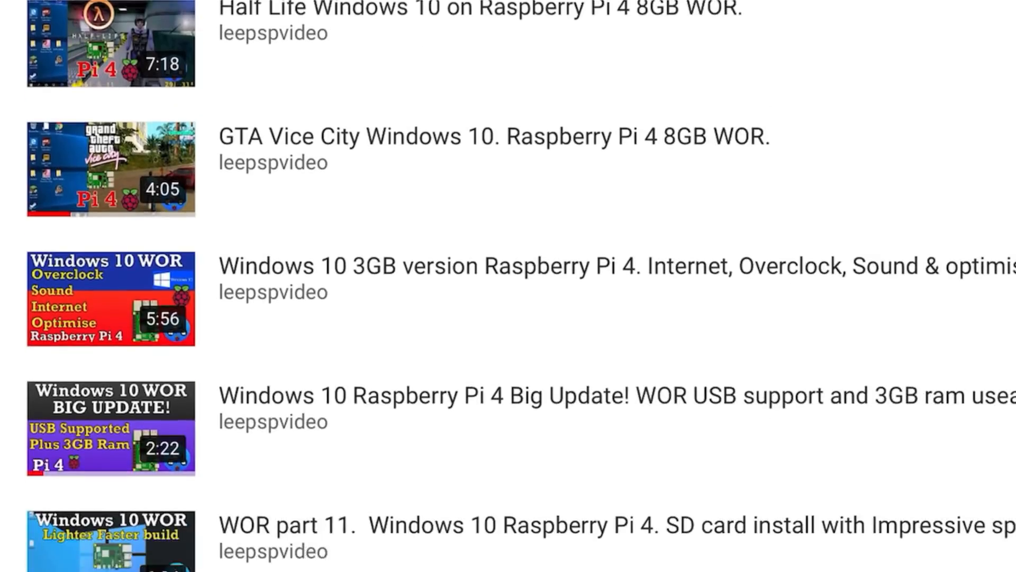
Scroll down the Microsoft Edge Insider 'Coming soon' page for Edge on Linux
scroll(down, 3)
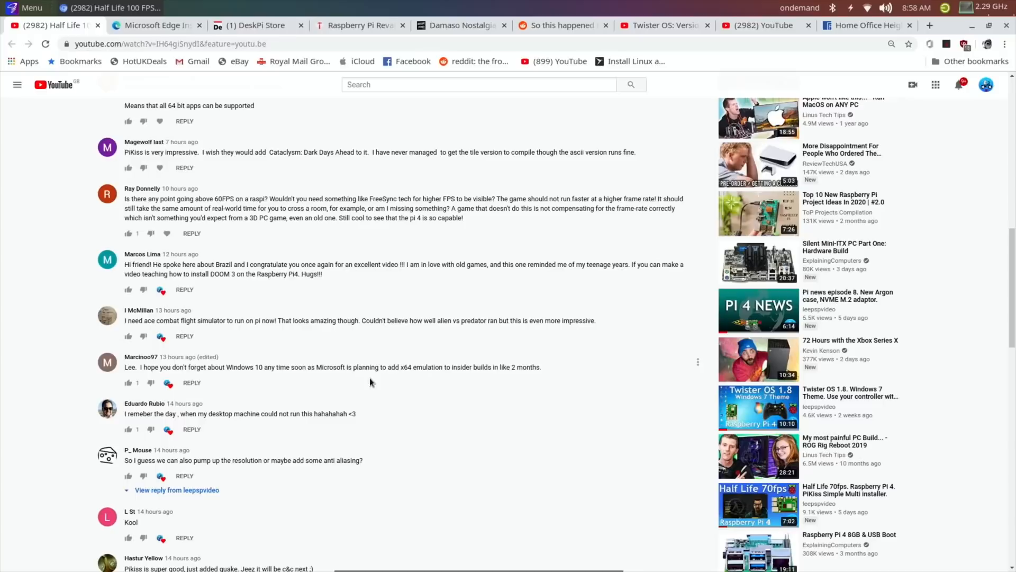
mouse_move(315, 369)
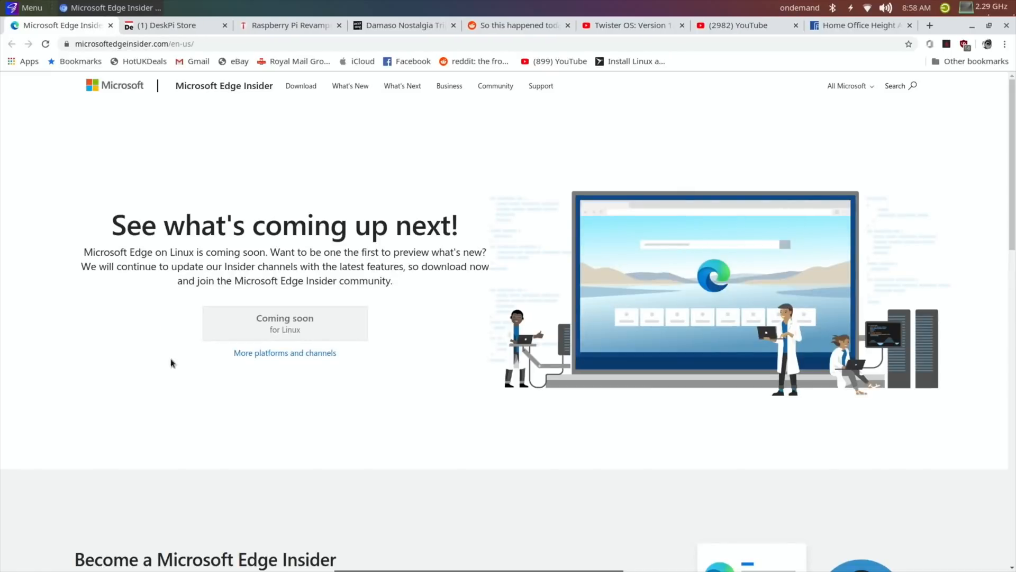
mouse_move(83, 294)
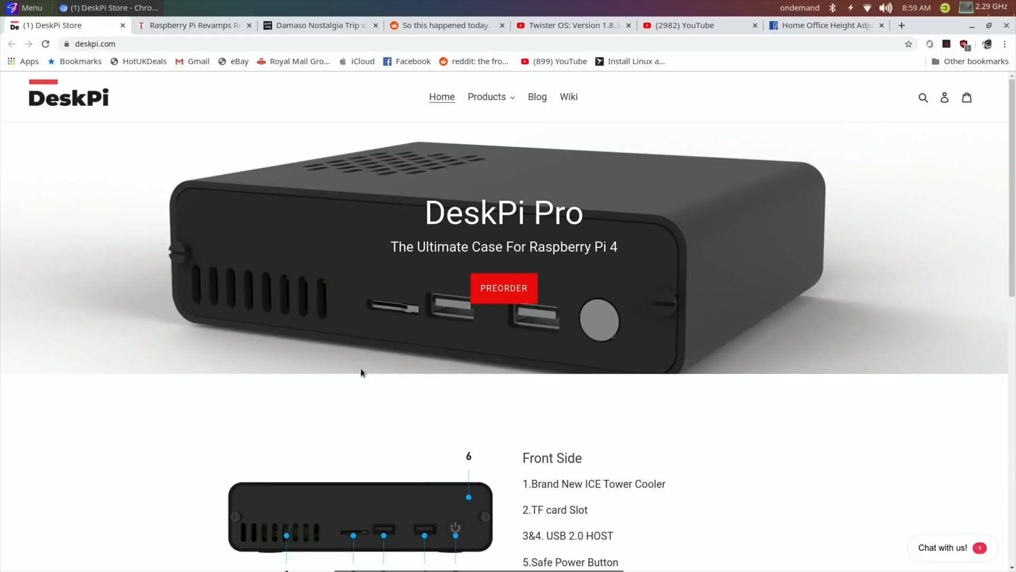
mouse_move(600, 338)
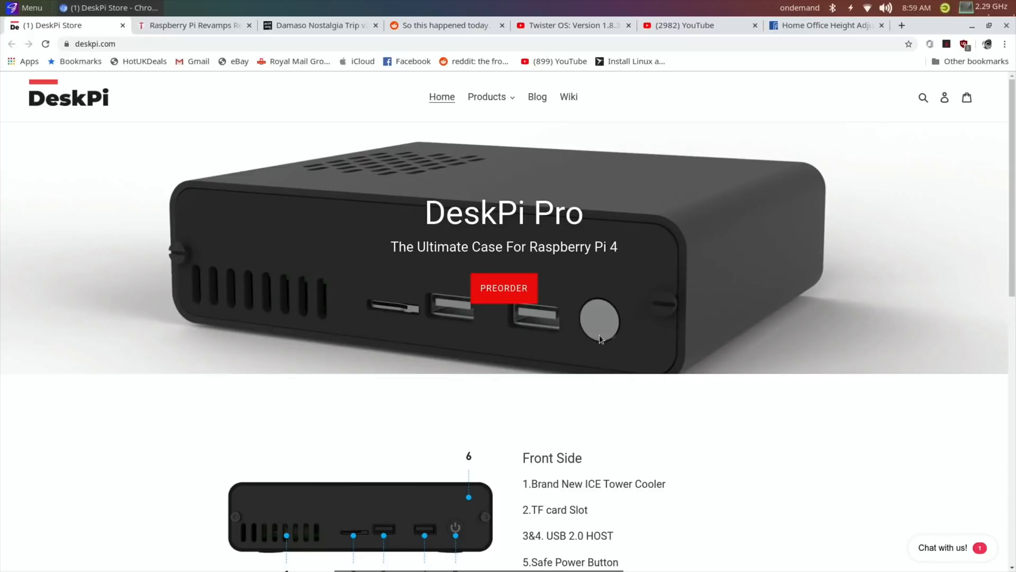
mouse_move(488, 179)
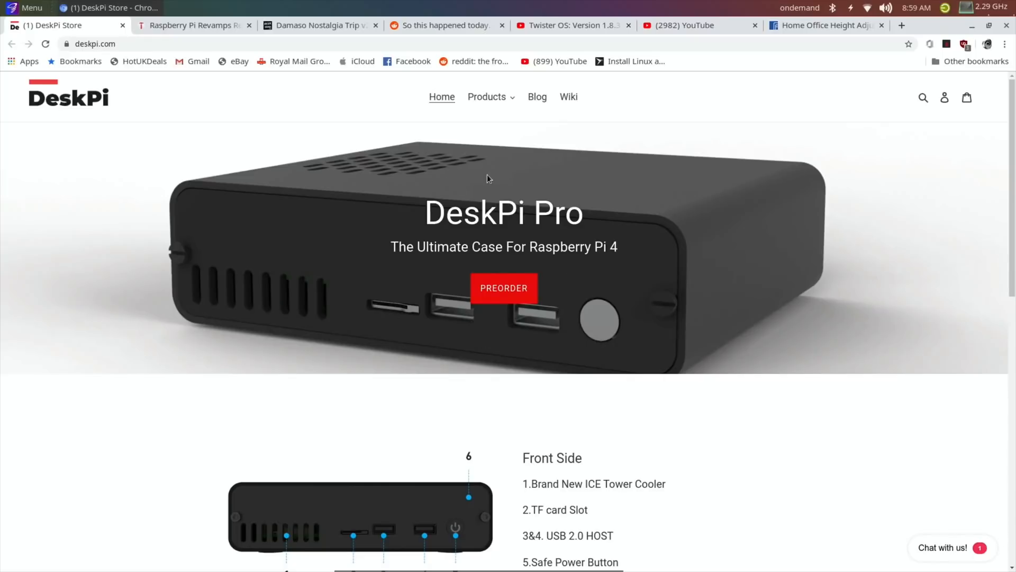
mouse_move(463, 364)
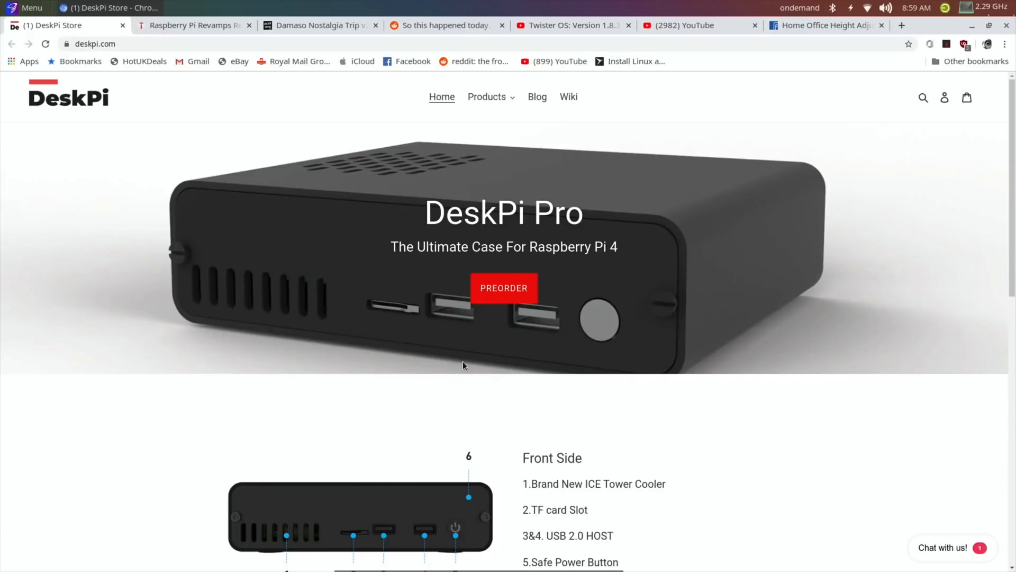
mouse_move(474, 351)
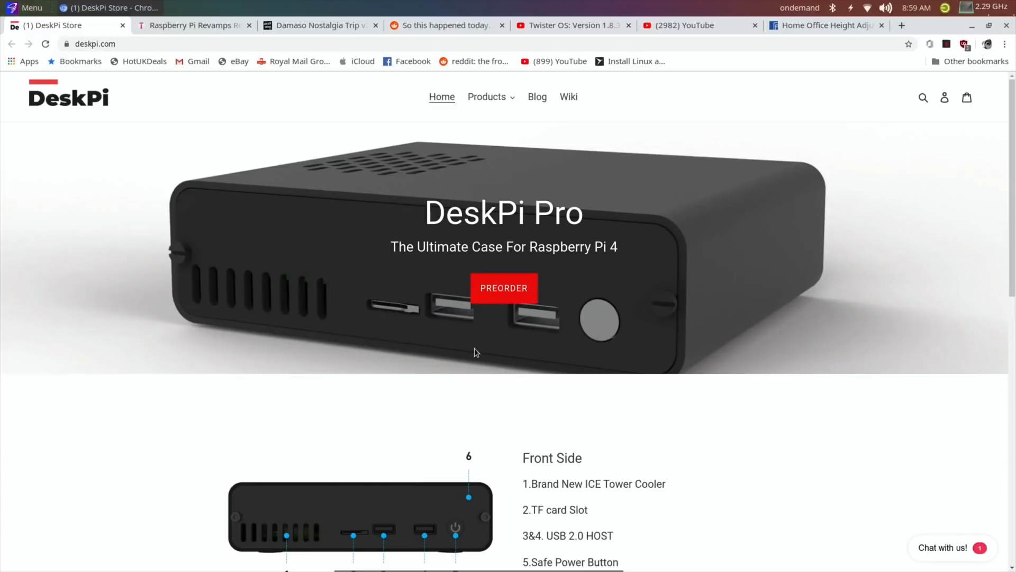
mouse_move(475, 351)
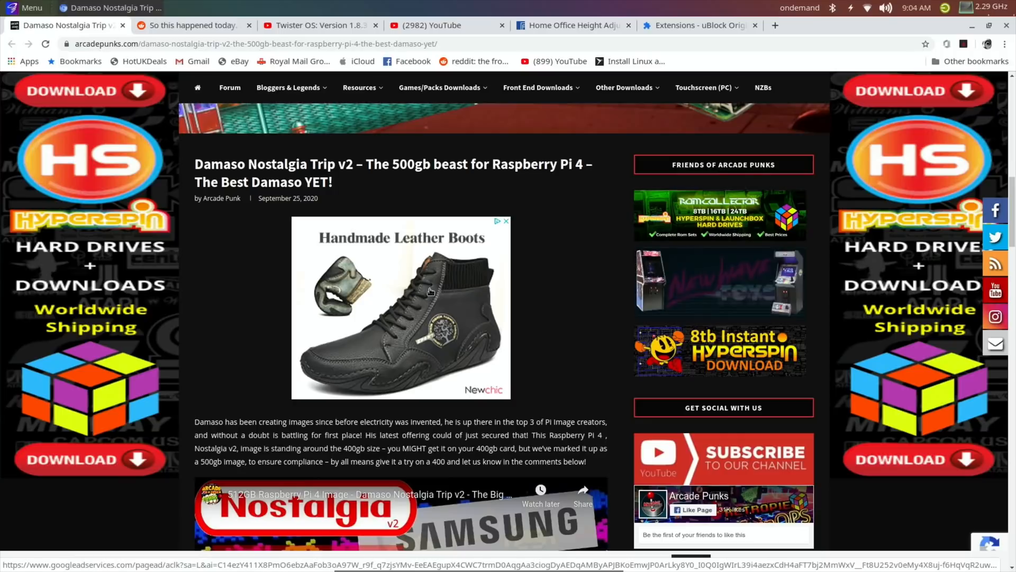
Scroll the Arcade Punks article down to the Damaso Nostalgia Trip v2 games list
scroll(down, 3)
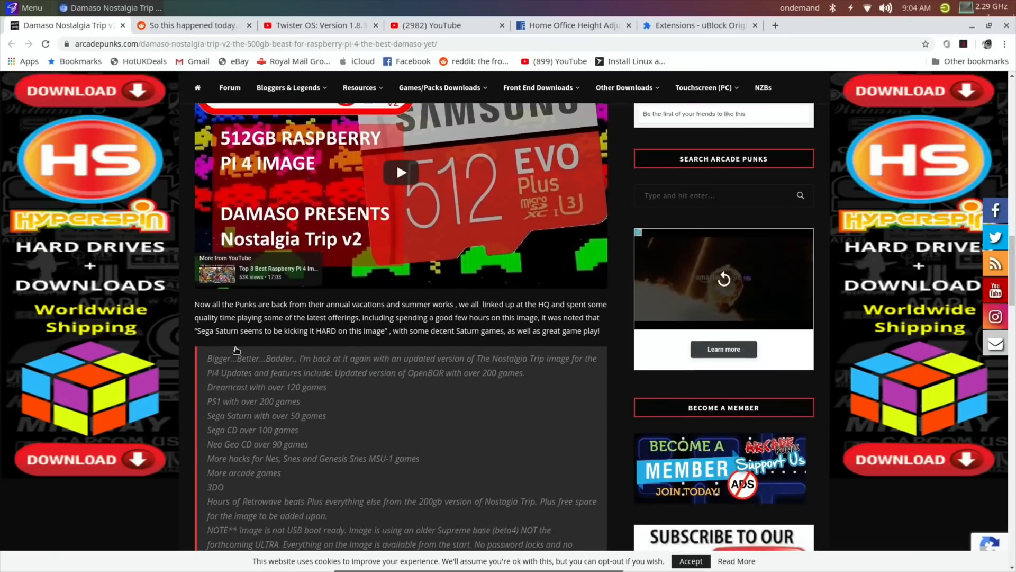
scroll(down, 3)
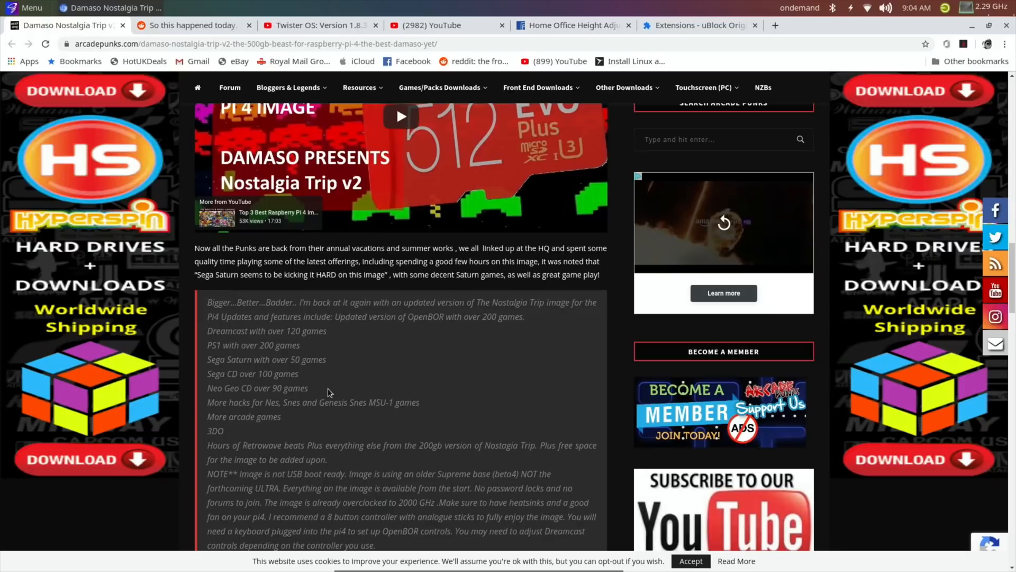
scroll(down, 3)
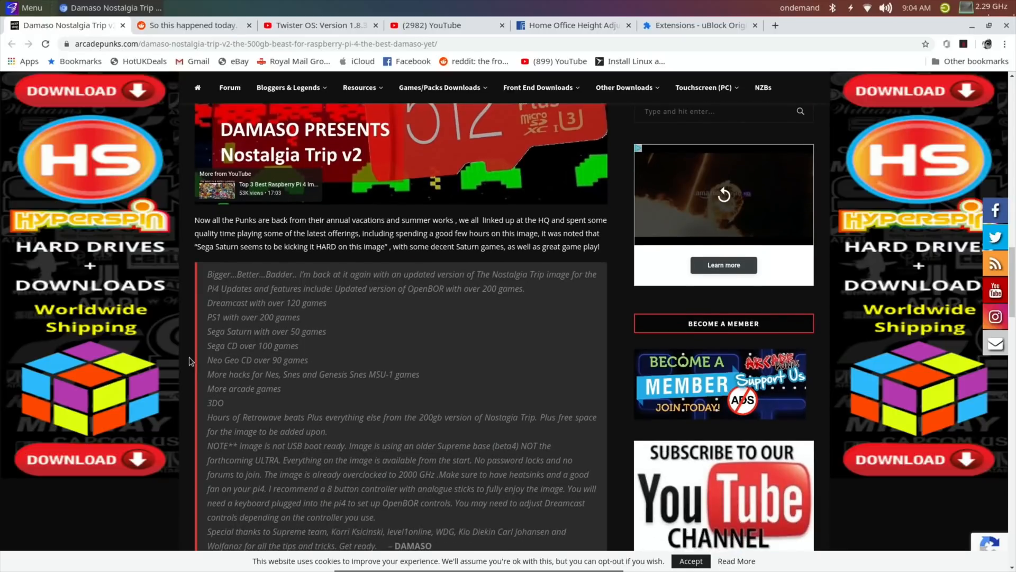
scroll(down, 3)
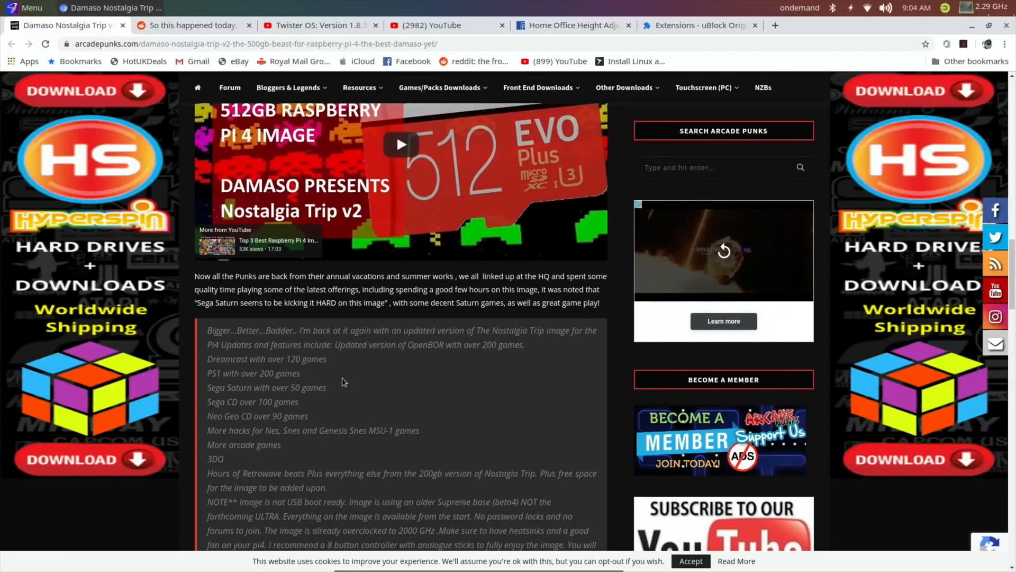
mouse_move(432, 417)
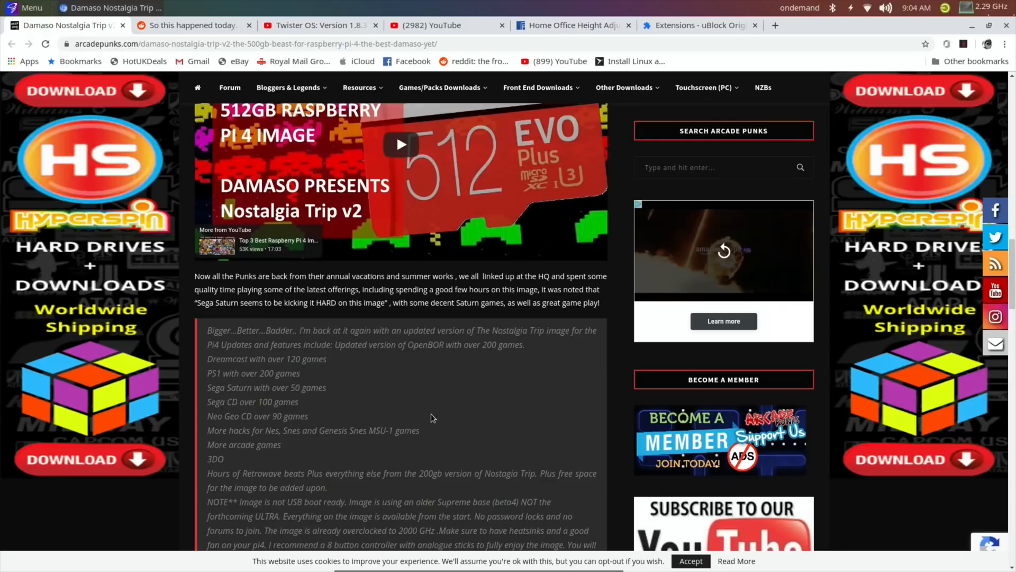
mouse_move(418, 394)
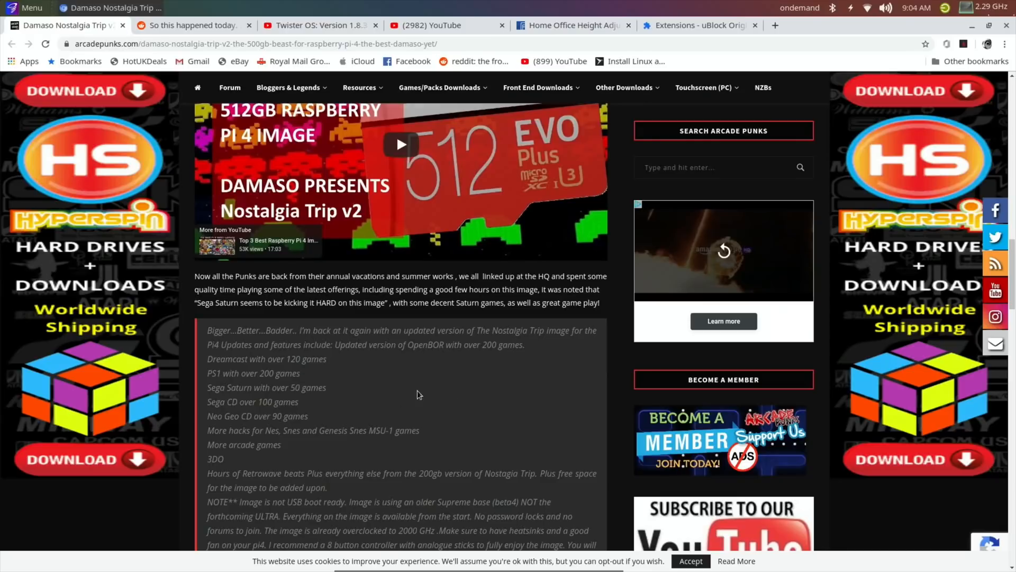
scroll(down, 3)
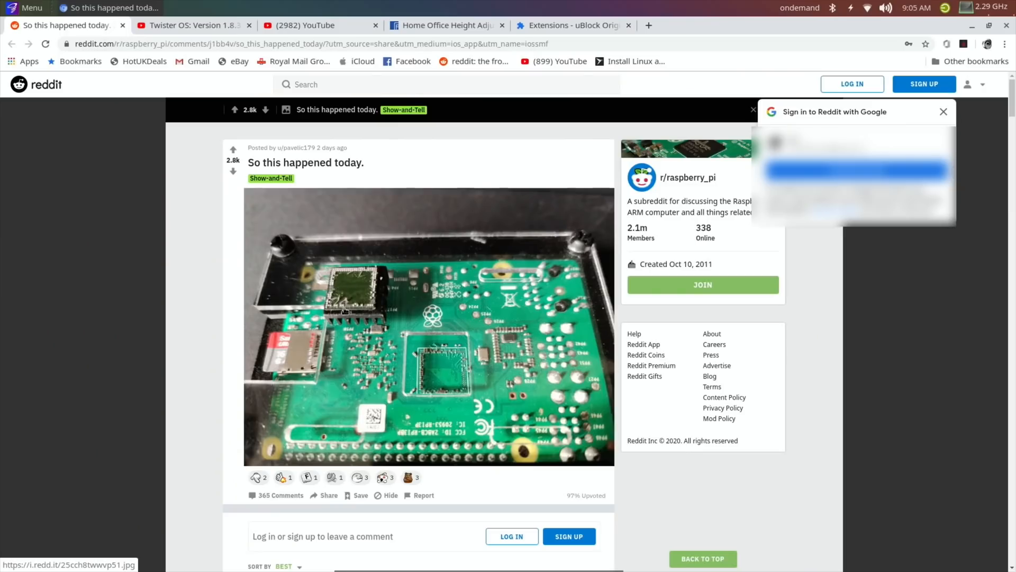
Read the r/raspberry_pi post 'So this happened today.' and close its tab
scroll(down, 3)
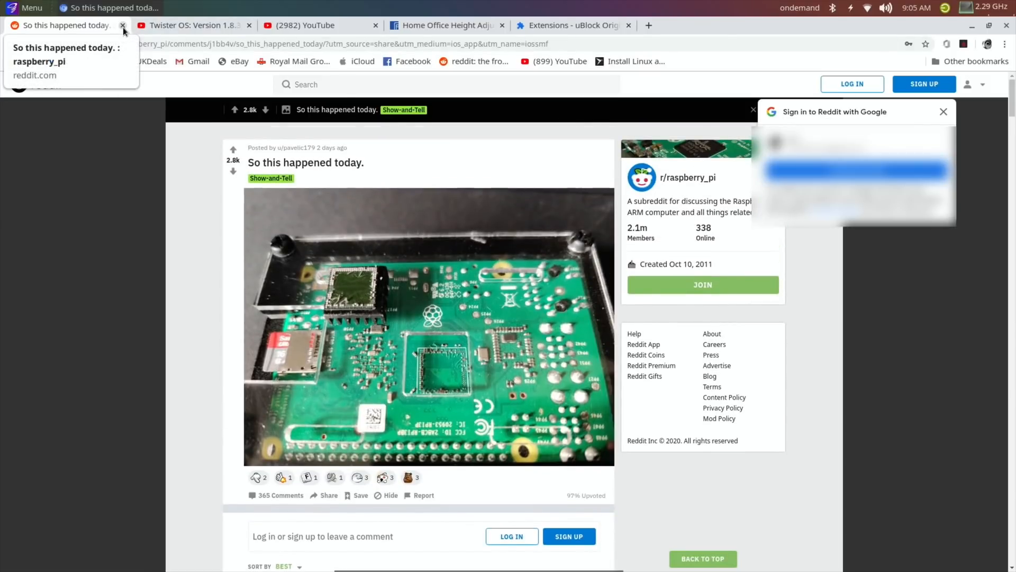
click(122, 26)
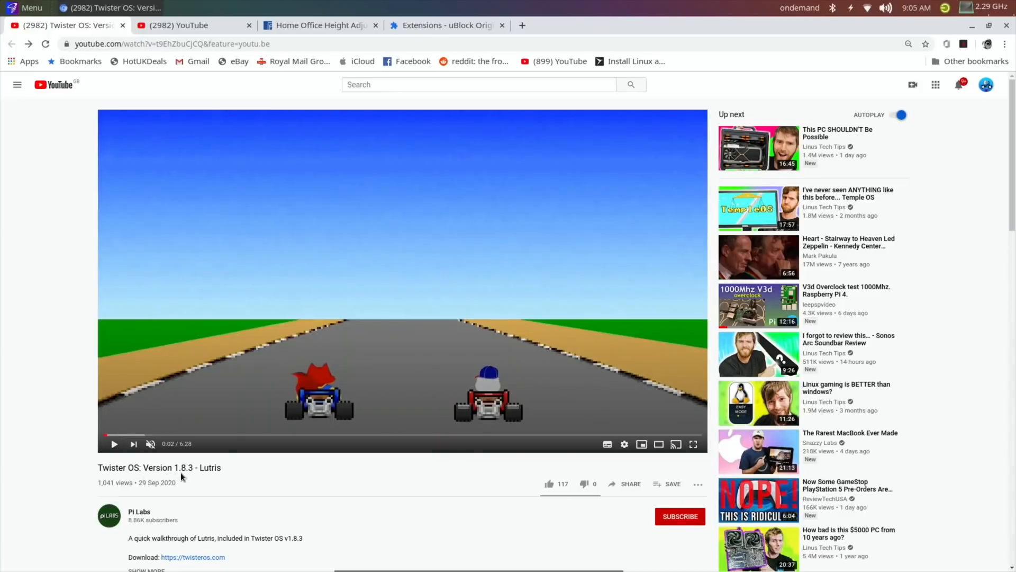
mouse_move(219, 483)
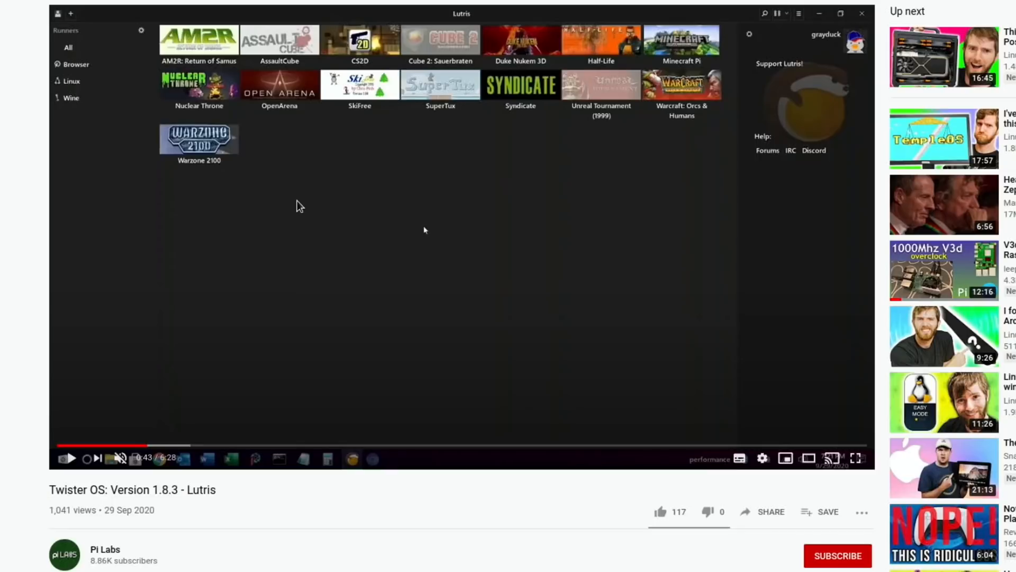
mouse_move(493, 124)
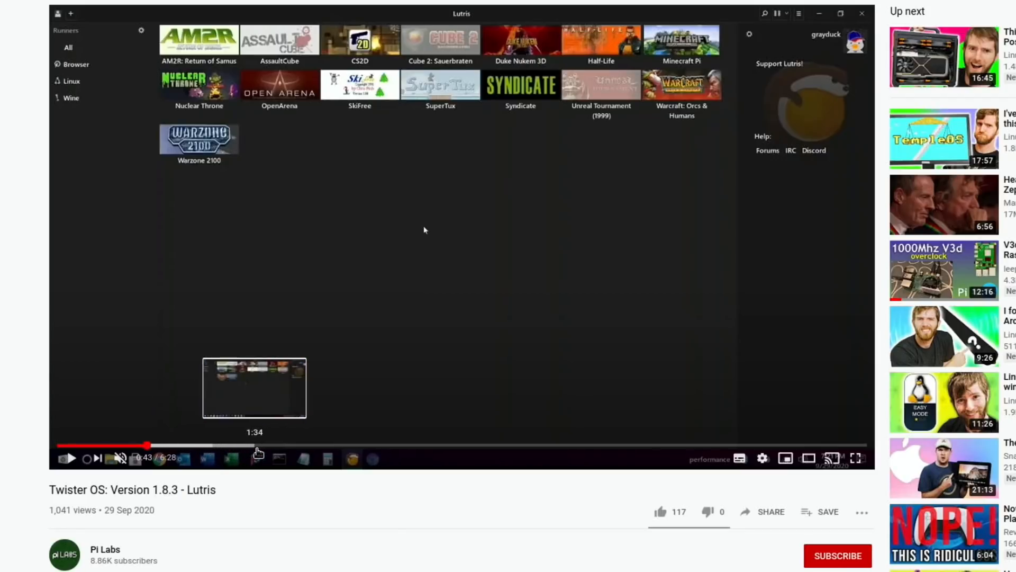
mouse_move(324, 449)
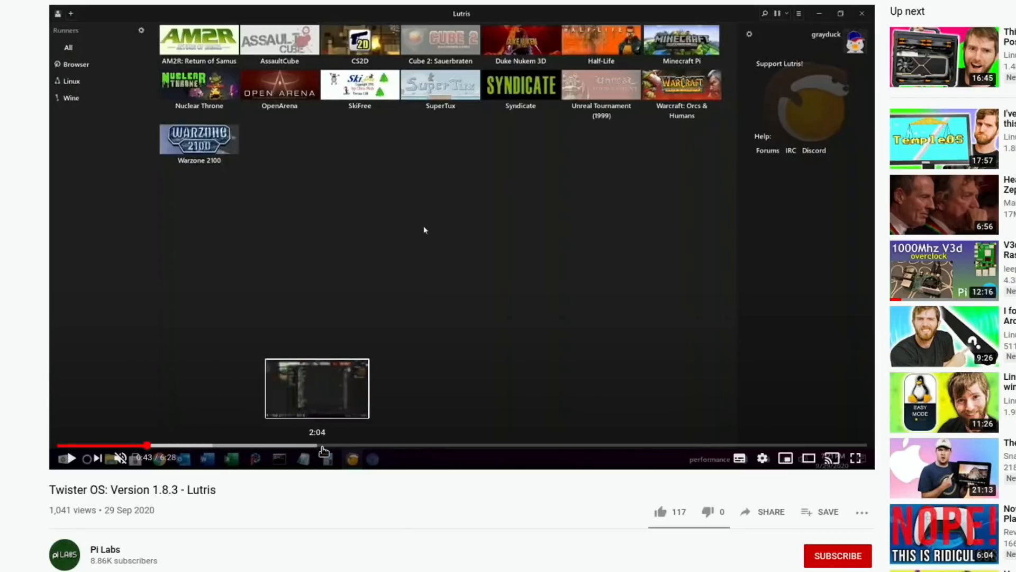
mouse_move(411, 454)
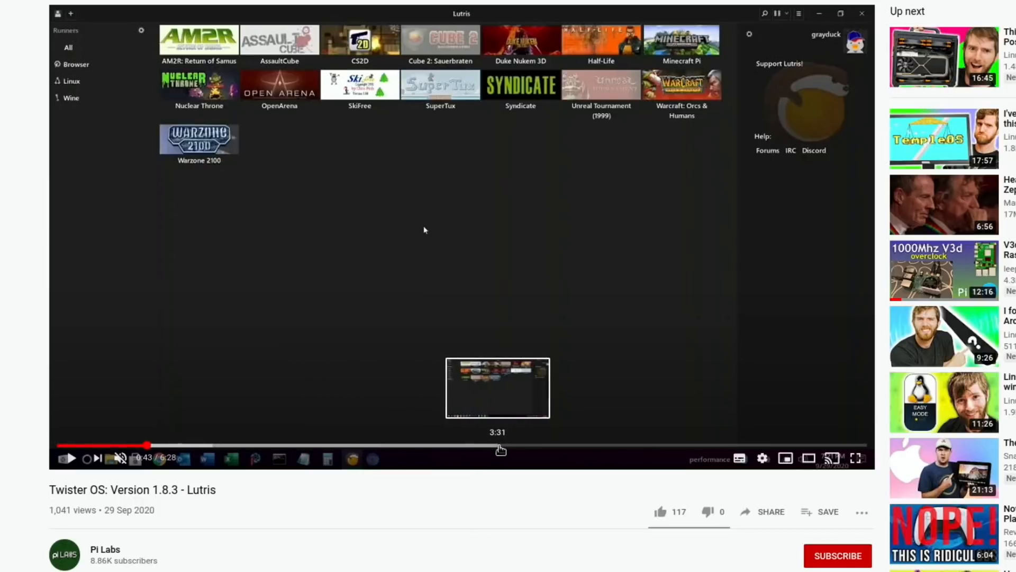
mouse_move(647, 445)
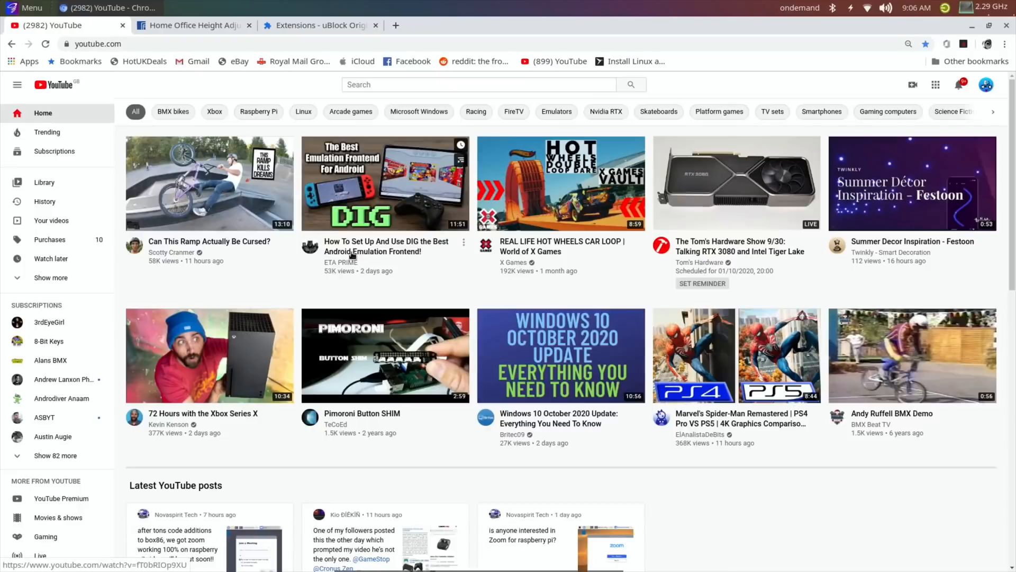
mouse_move(361, 79)
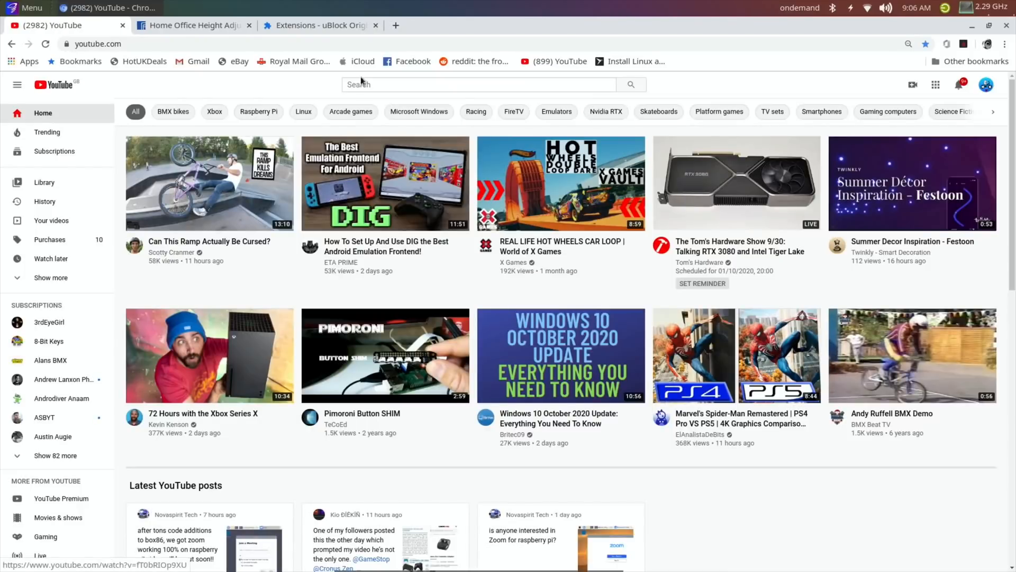
Search YouTube for 'pi 4' and show the filter options
click(478, 84)
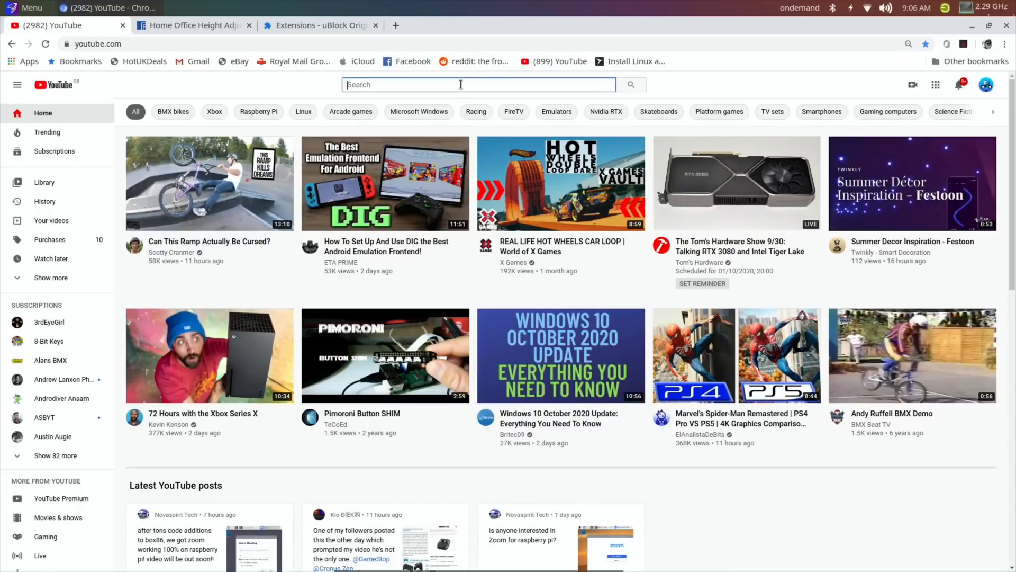
text(pi 4)
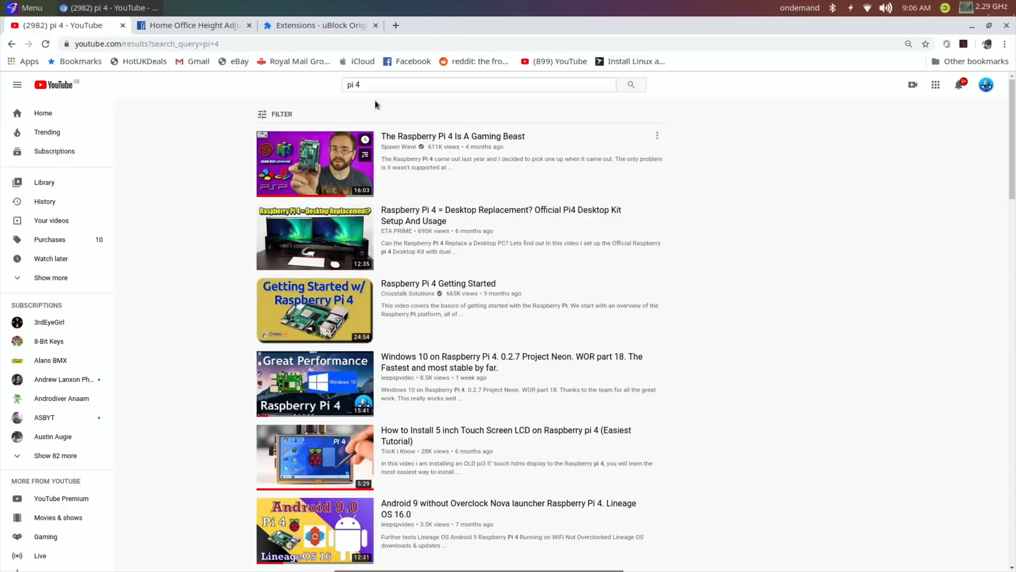
click(275, 114)
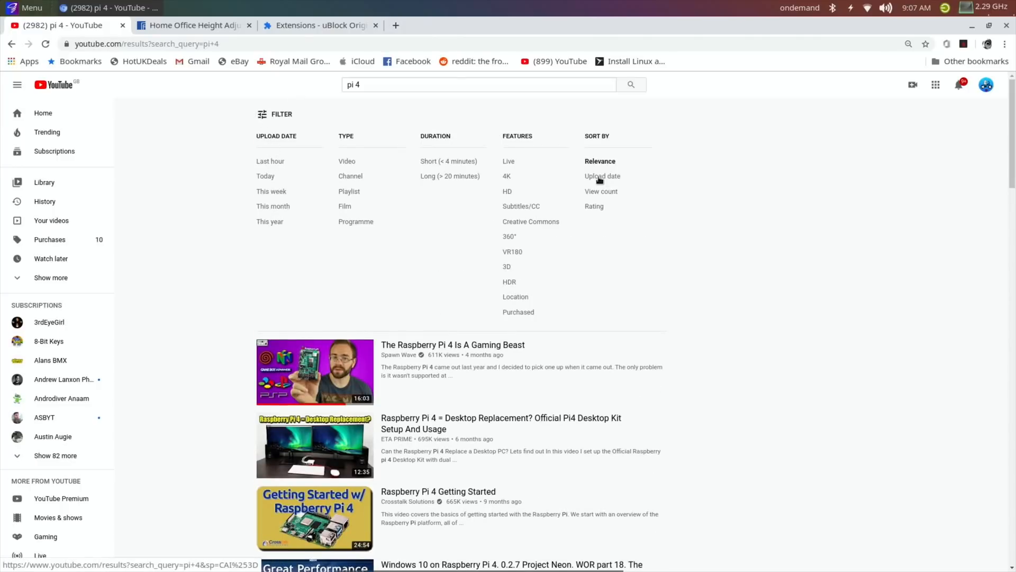
Sort the 'pi 4' results newest first and scroll through the recent Raspberry Pi 4 videos
click(602, 176)
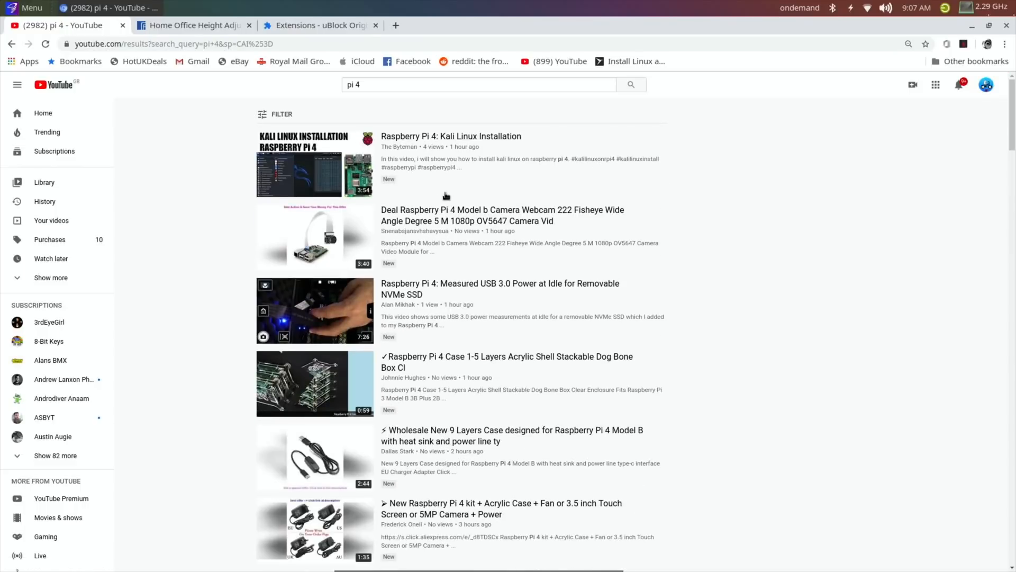
scroll(down, 3)
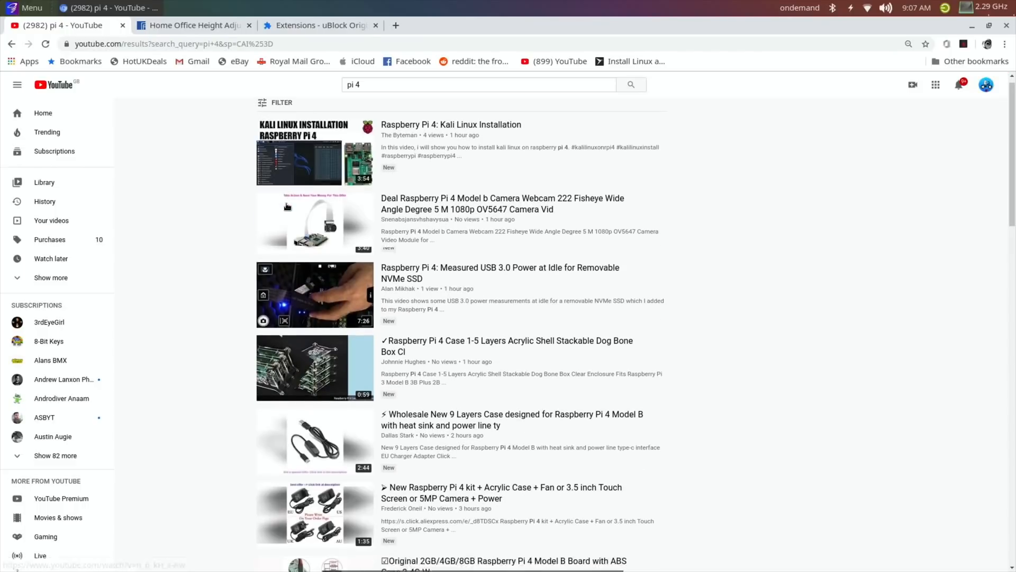
scroll(down, 3)
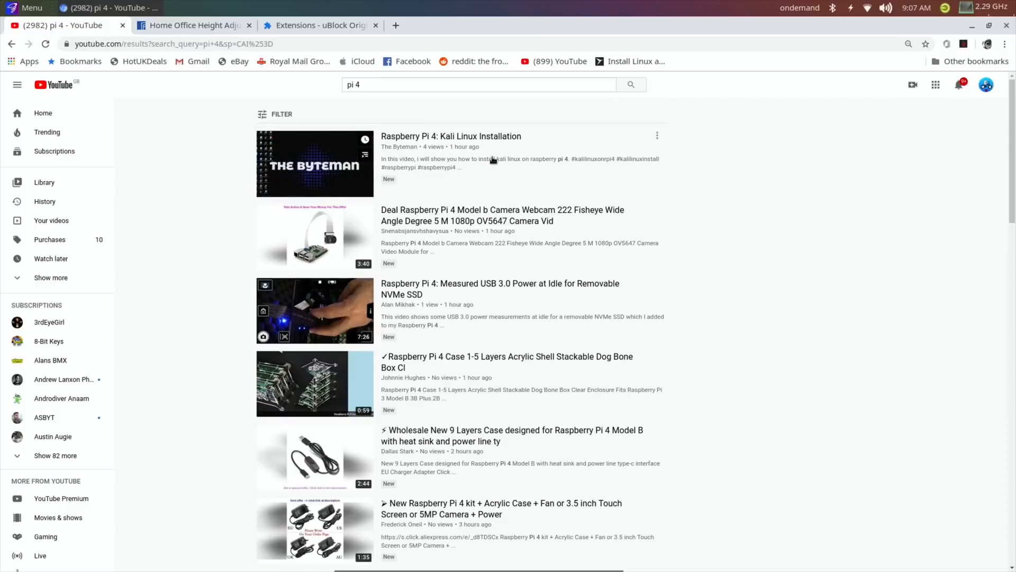
scroll(down, 3)
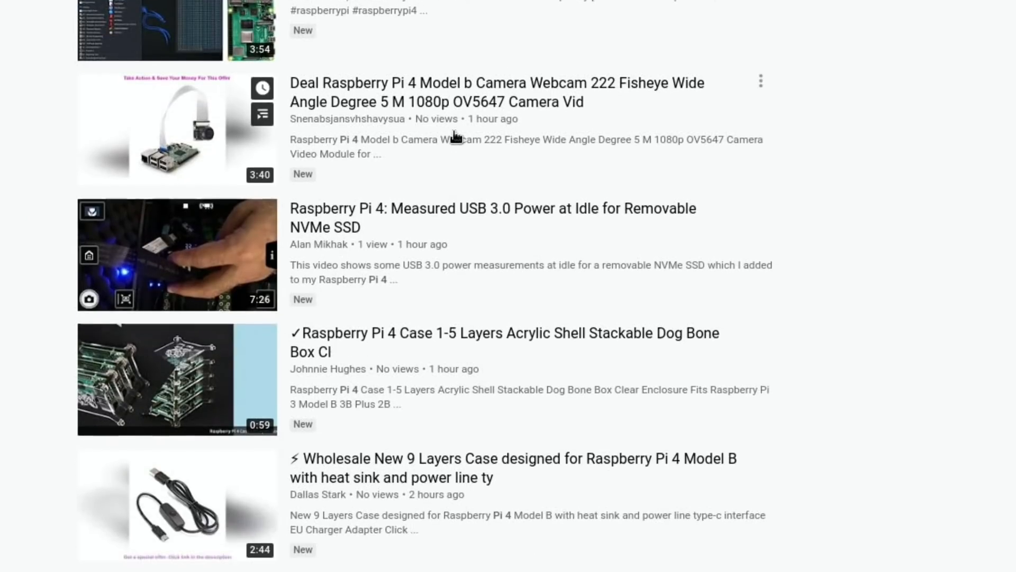
scroll(down, 3)
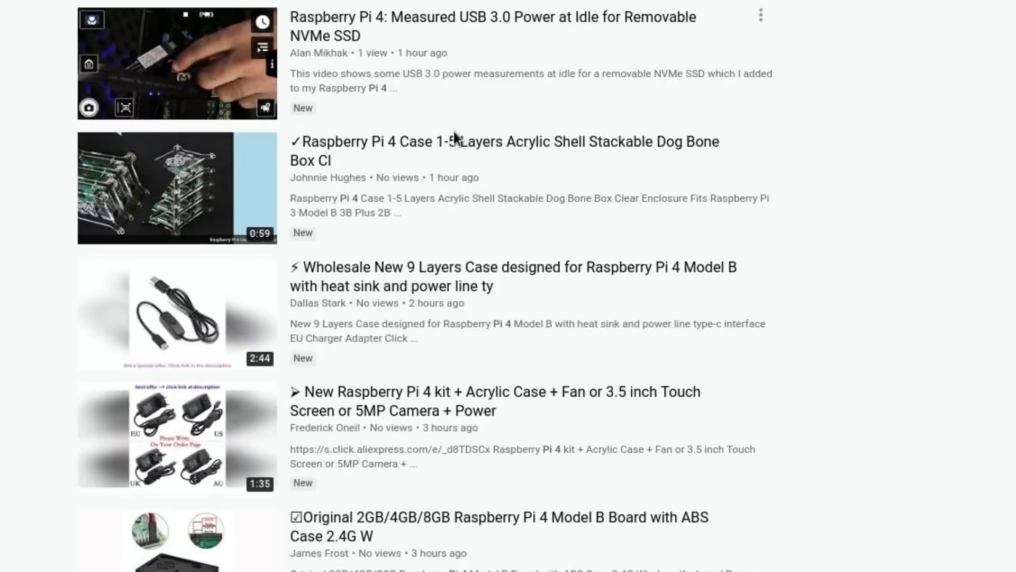
scroll(down, 3)
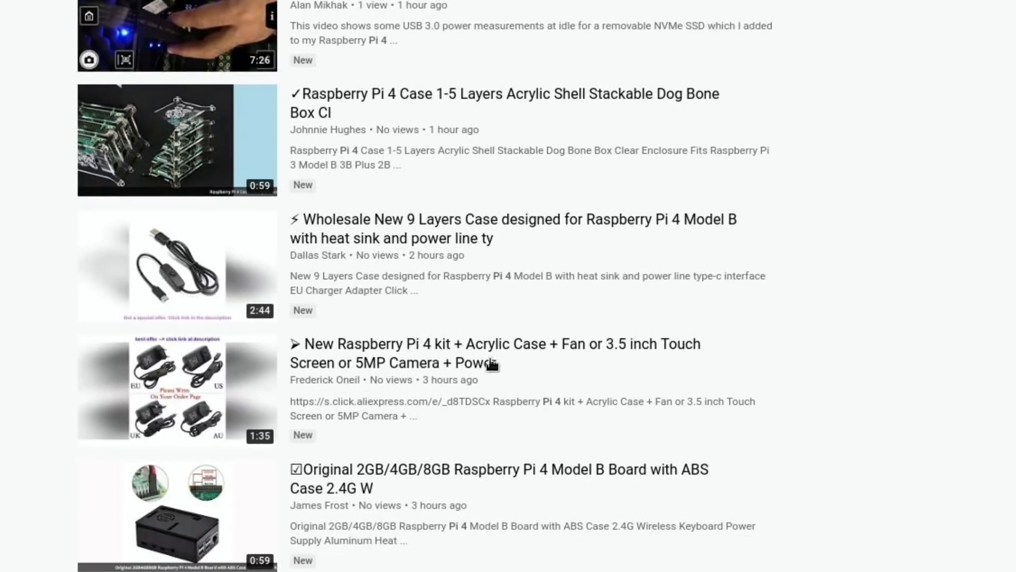
mouse_move(546, 441)
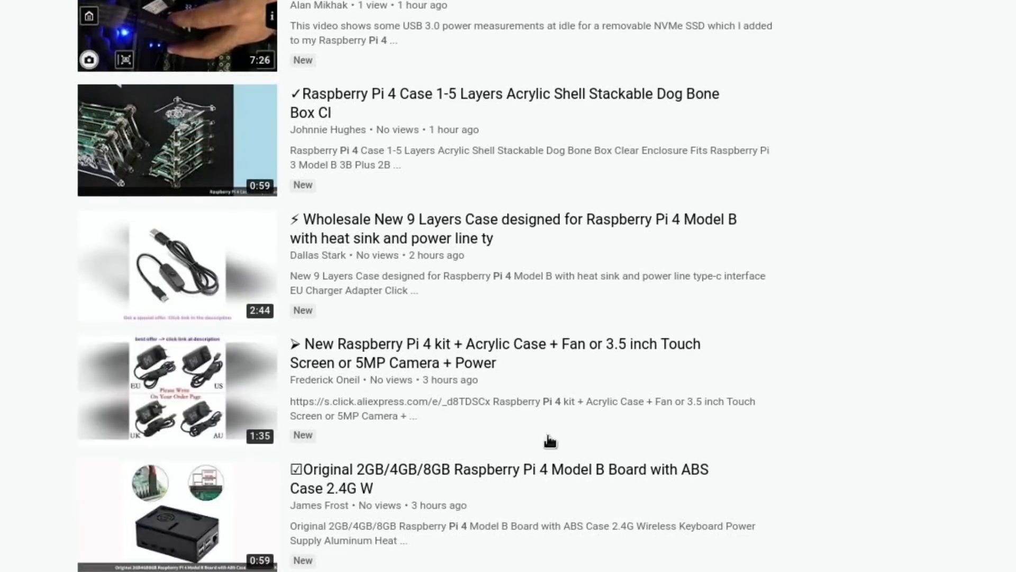
scroll(down, 3)
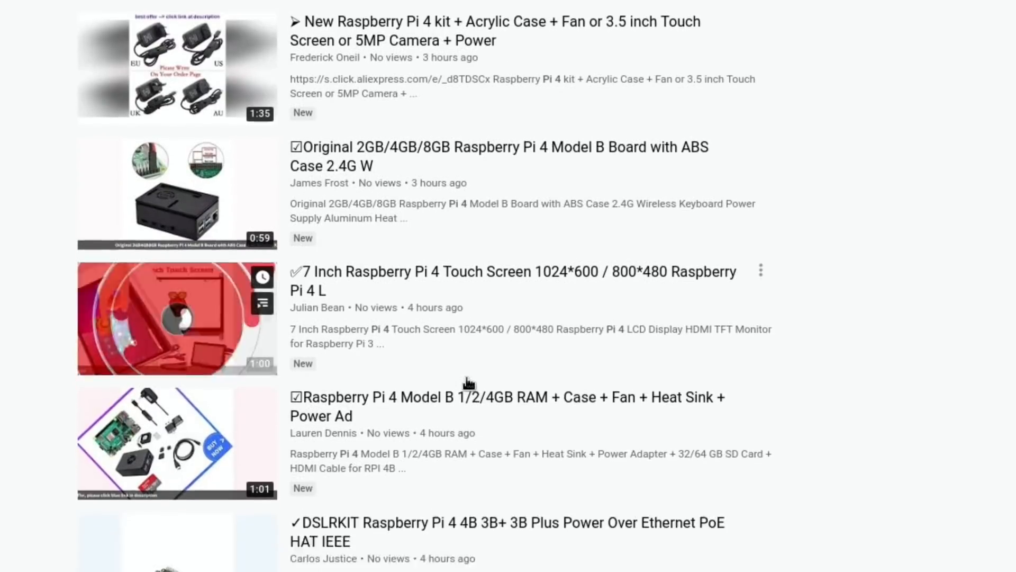
scroll(down, 3)
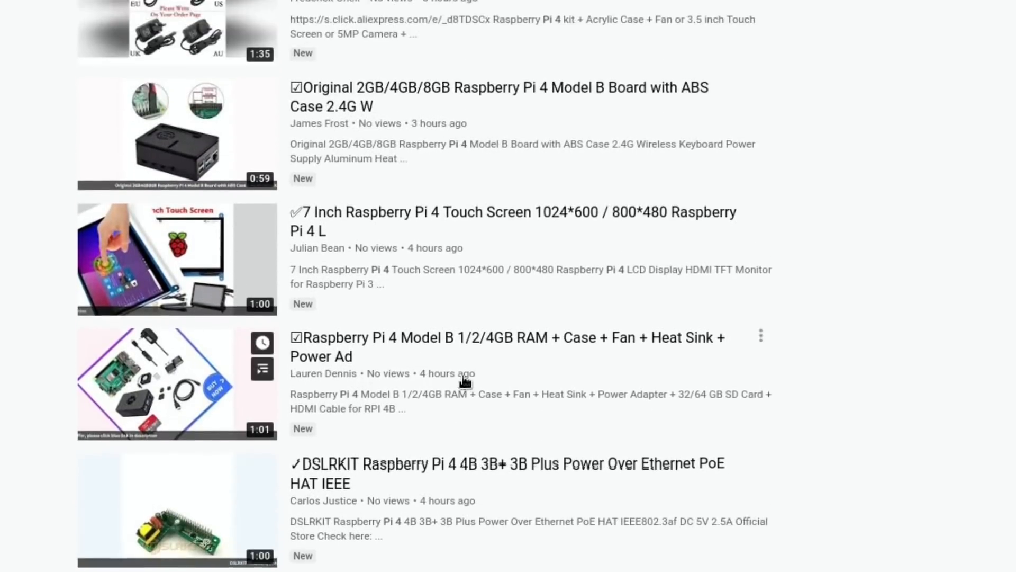
scroll(down, 3)
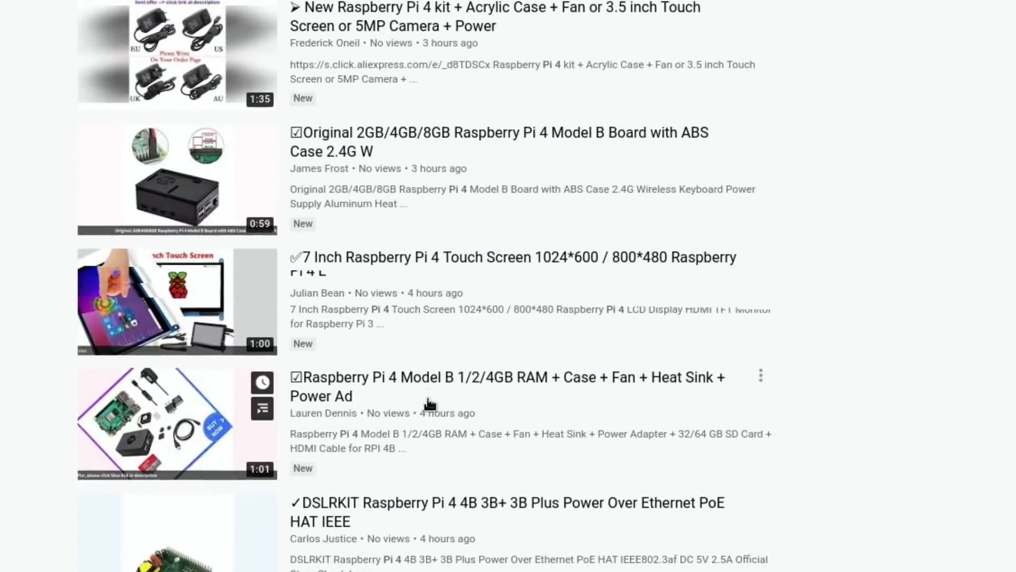
scroll(down, 3)
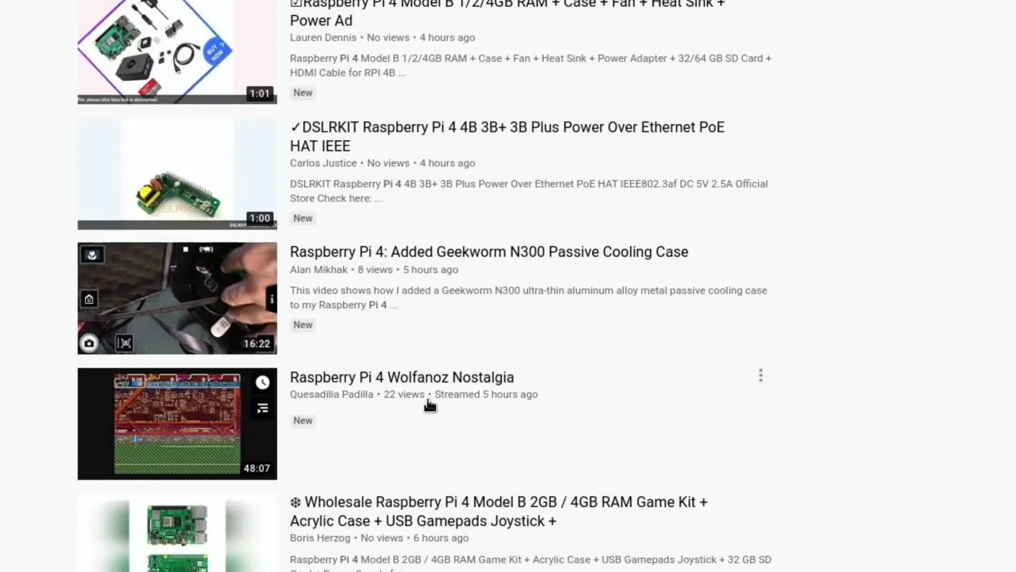
scroll(down, 3)
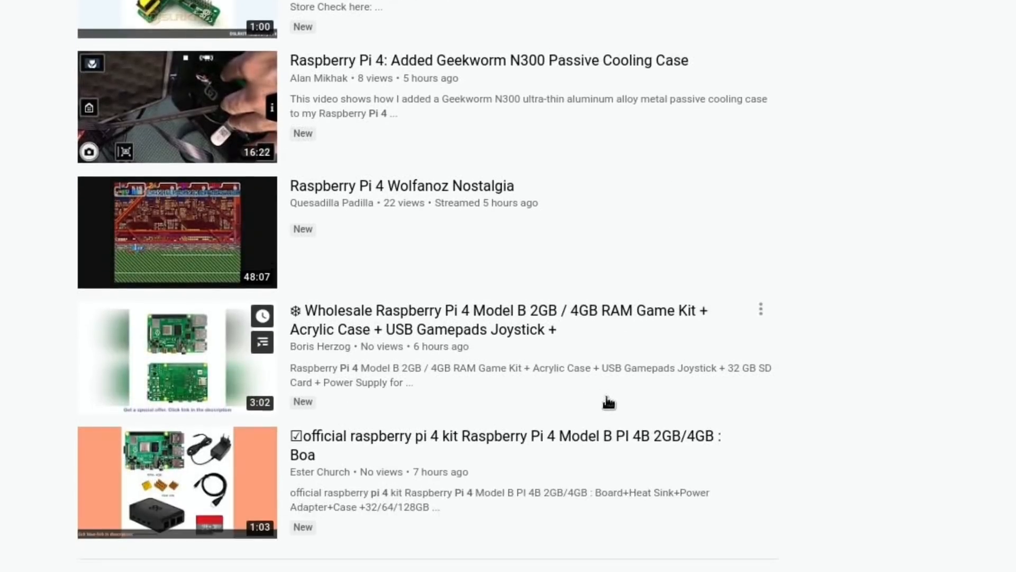
scroll(down, 3)
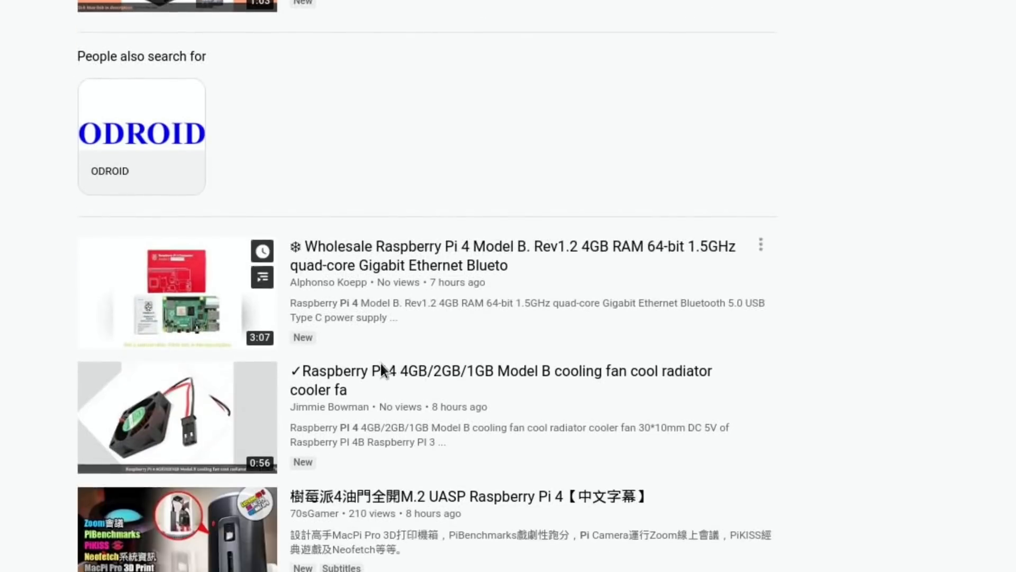
scroll(down, 3)
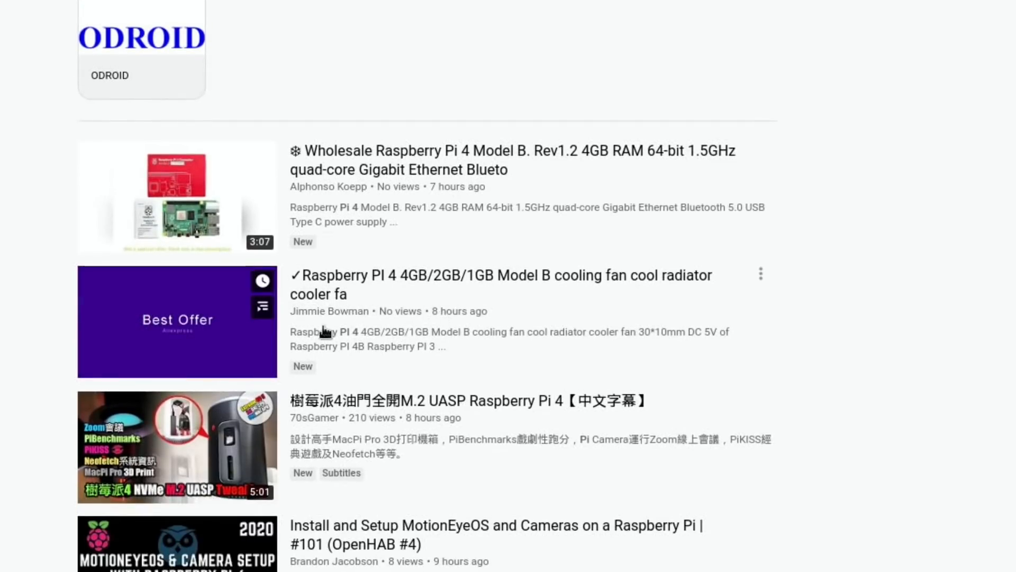
mouse_move(399, 313)
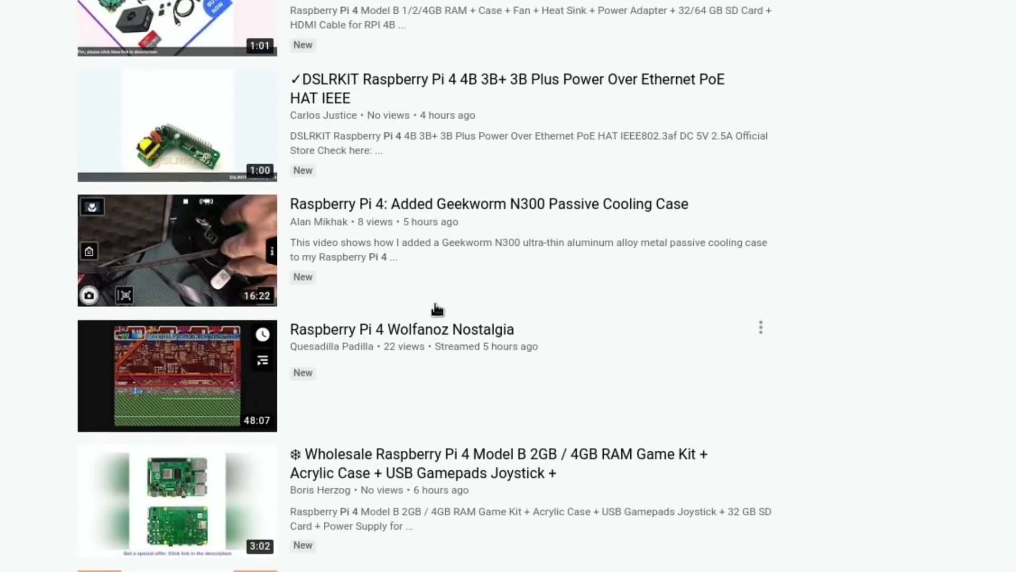
Scroll further down to the week-old results, including the DeskPi Pro set-top box review
scroll(down, 3)
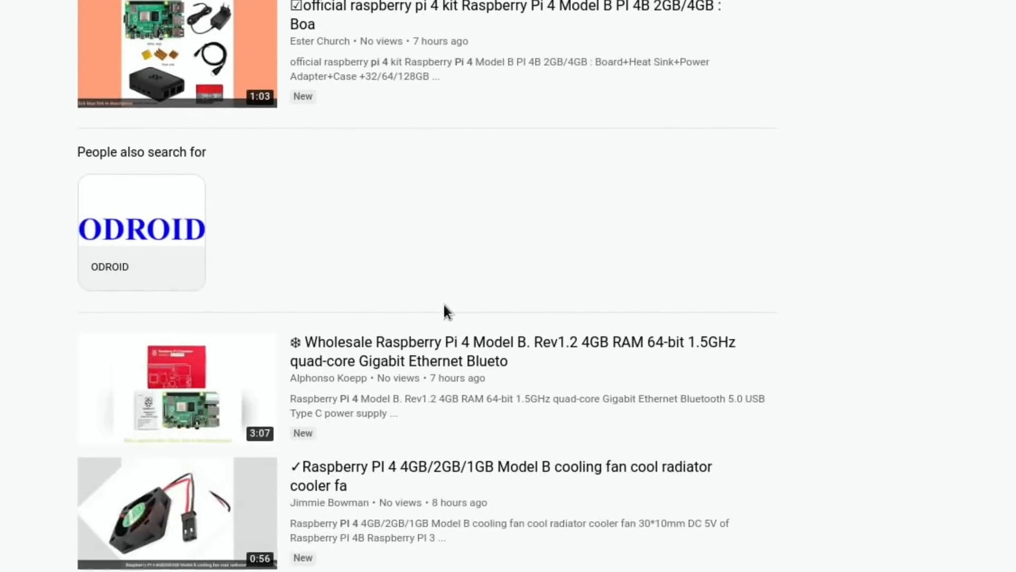
scroll(down, 3)
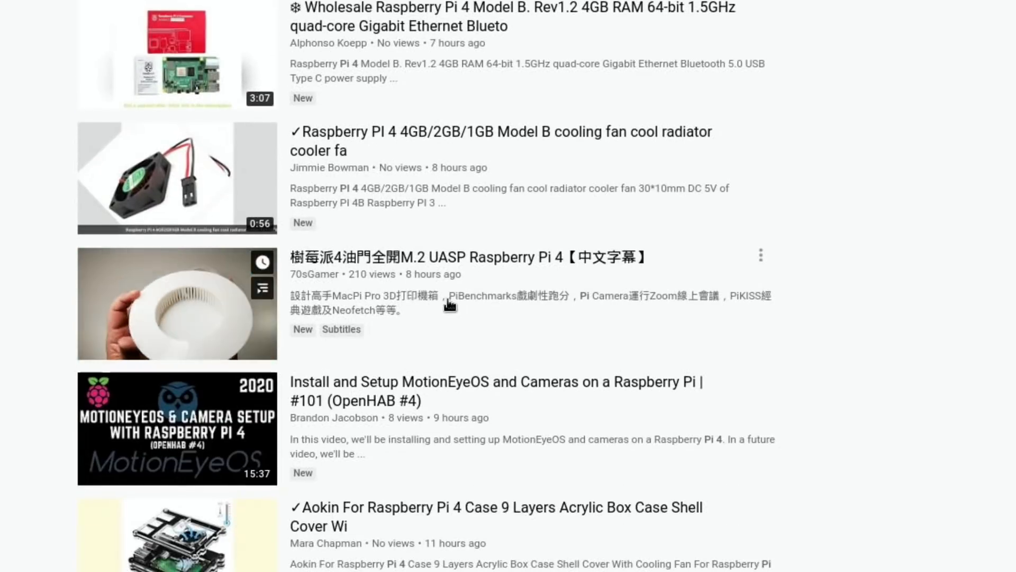
scroll(down, 3)
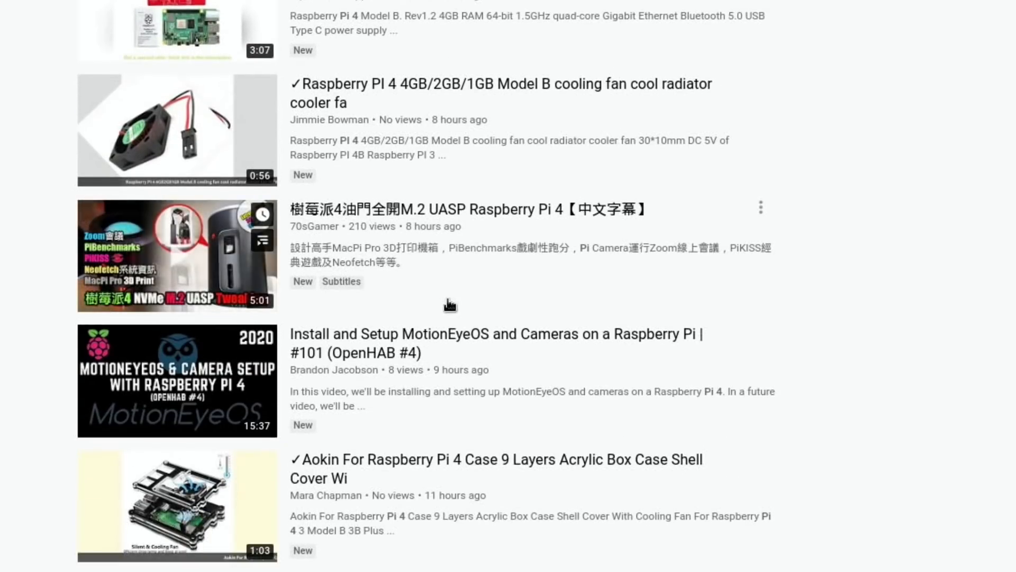
scroll(down, 3)
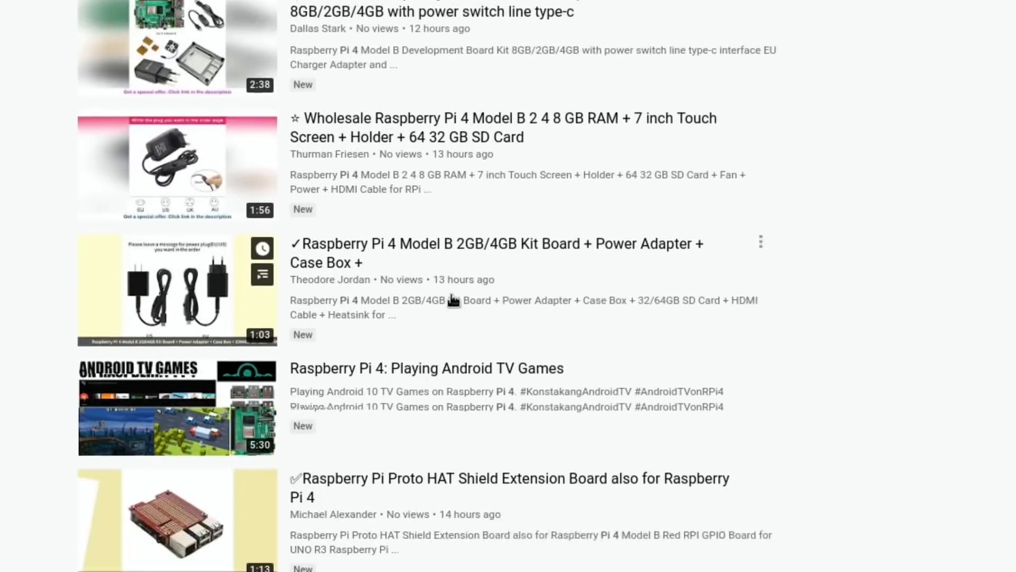
scroll(down, 3)
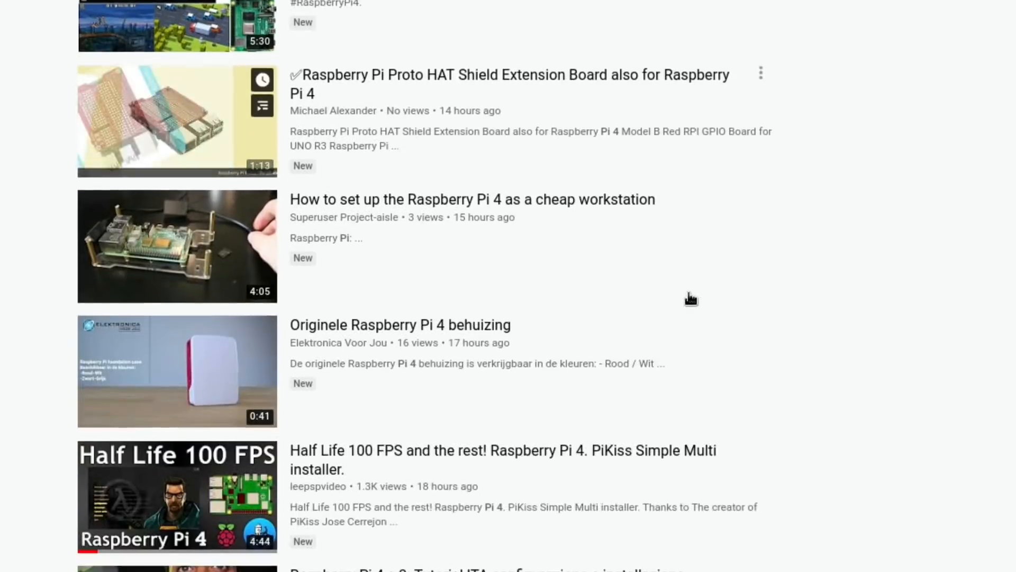
scroll(down, 3)
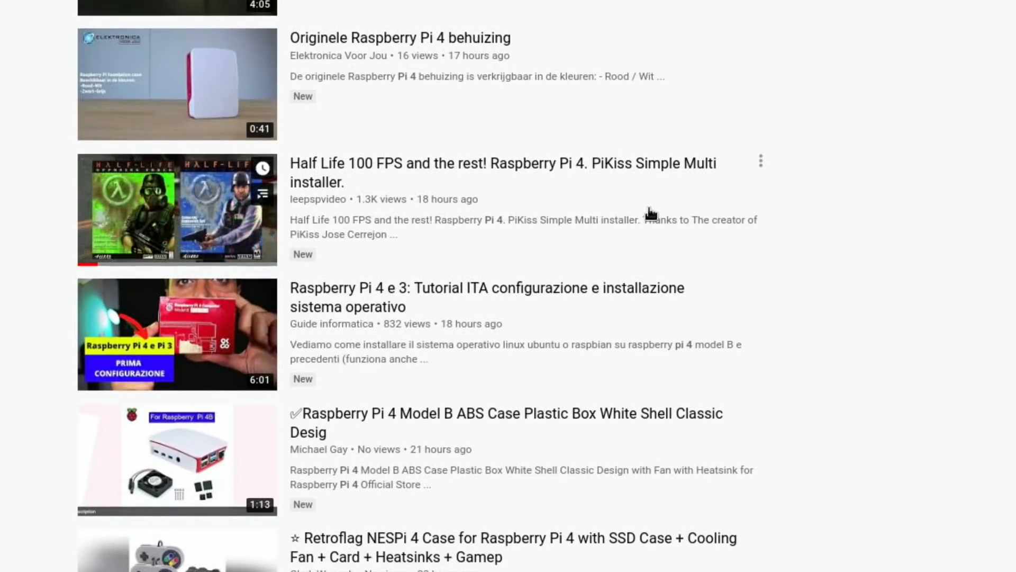
scroll(down, 3)
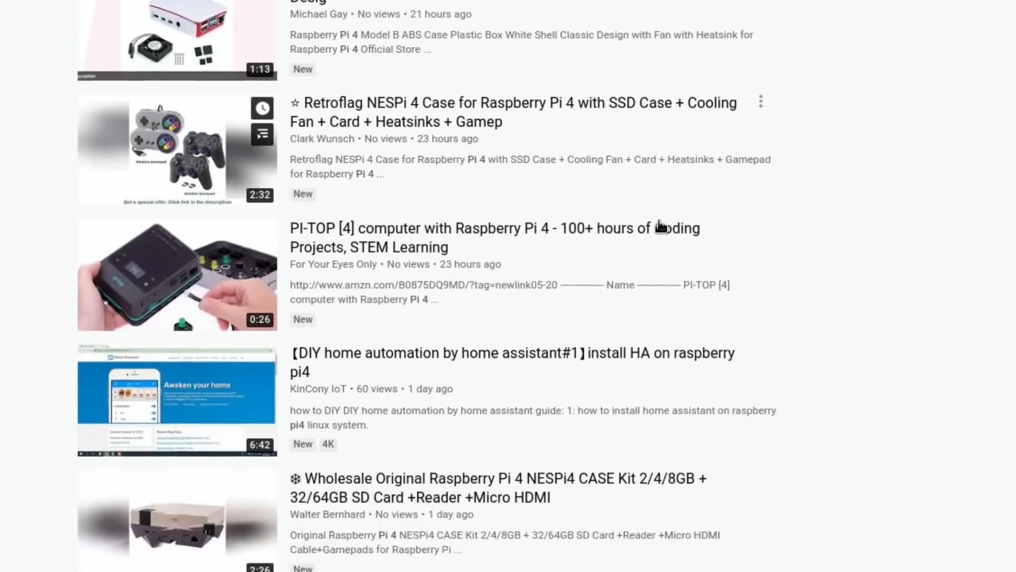
scroll(down, 3)
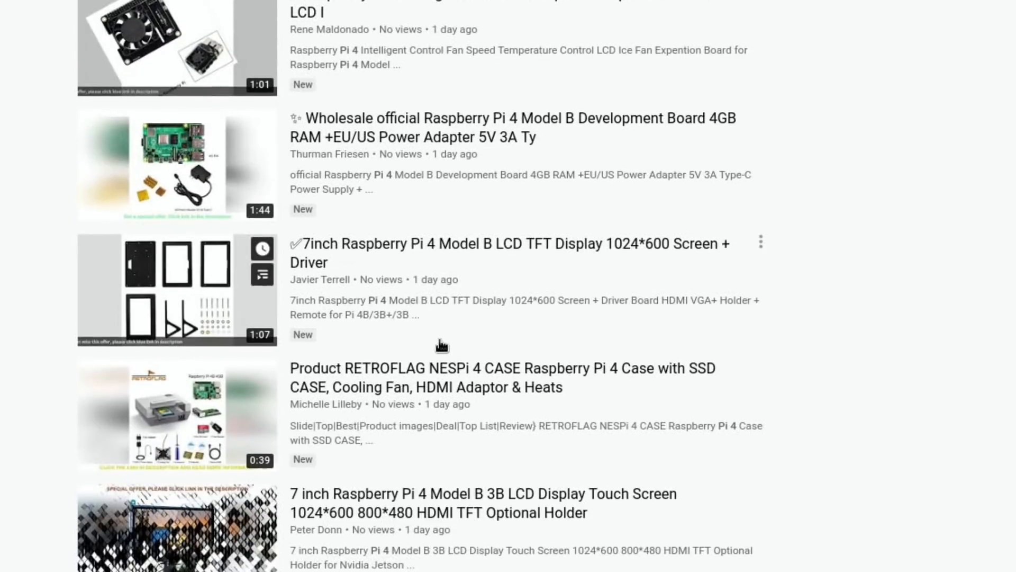
scroll(down, 3)
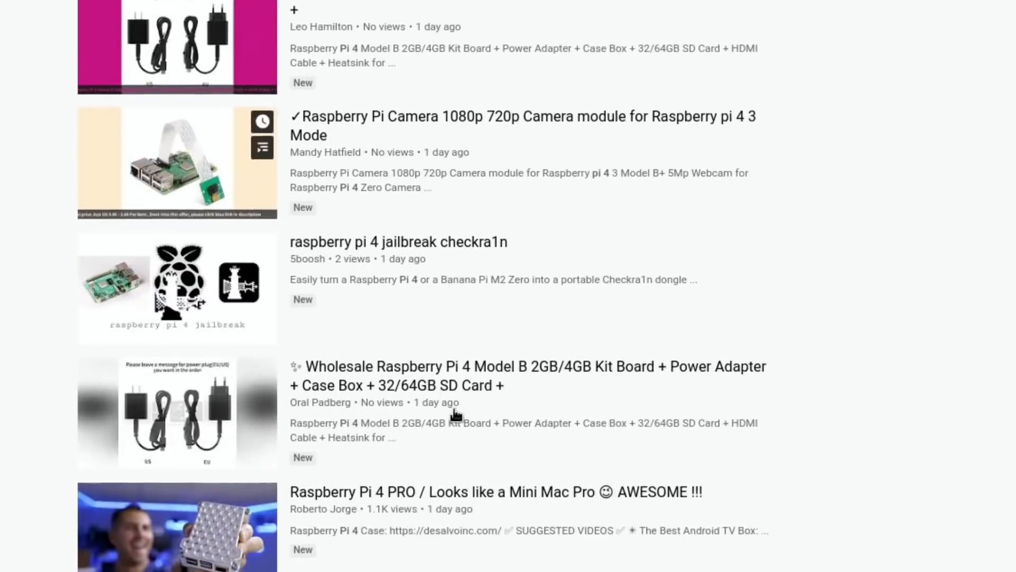
scroll(down, 3)
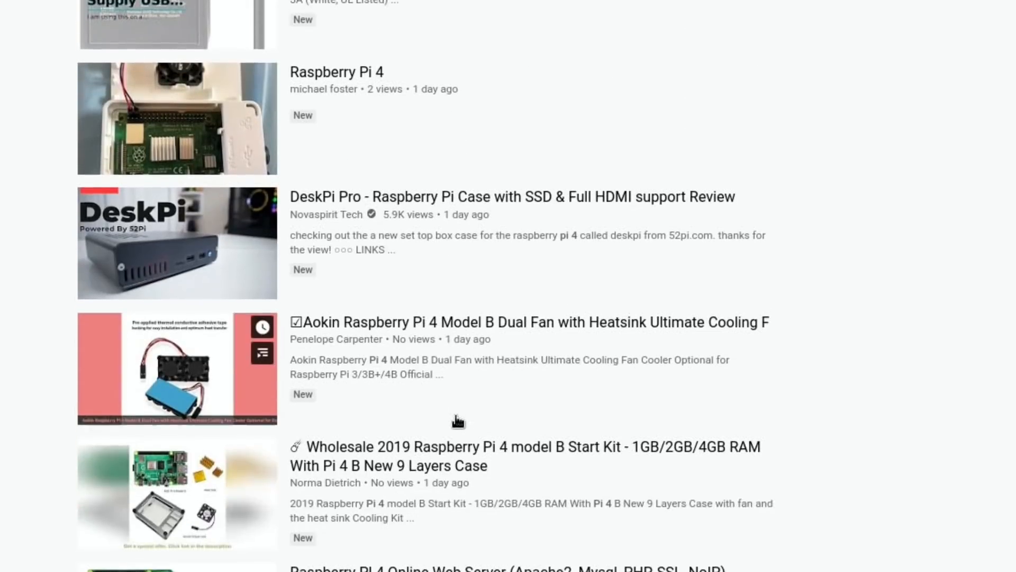
scroll(down, 3)
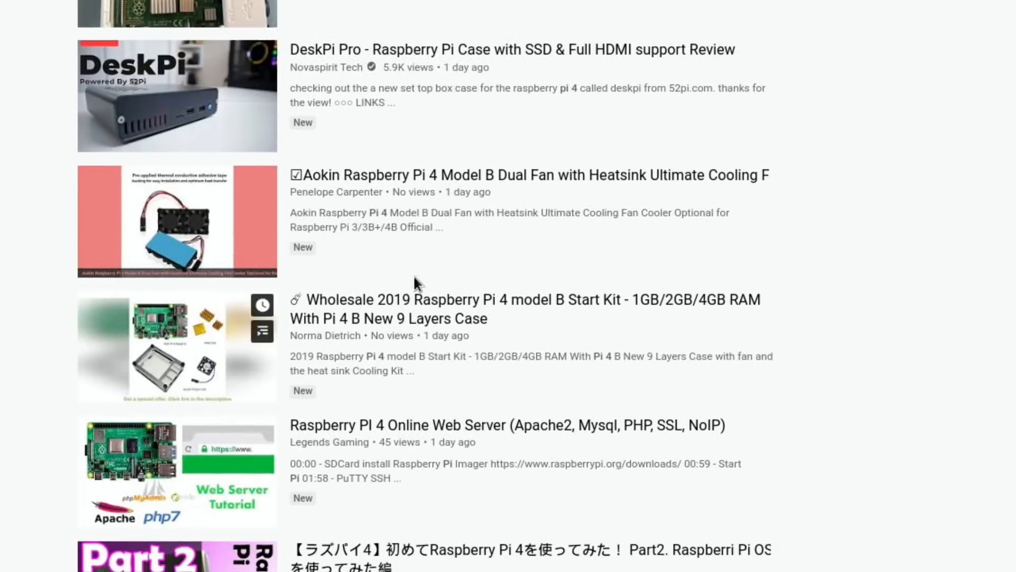
scroll(down, 3)
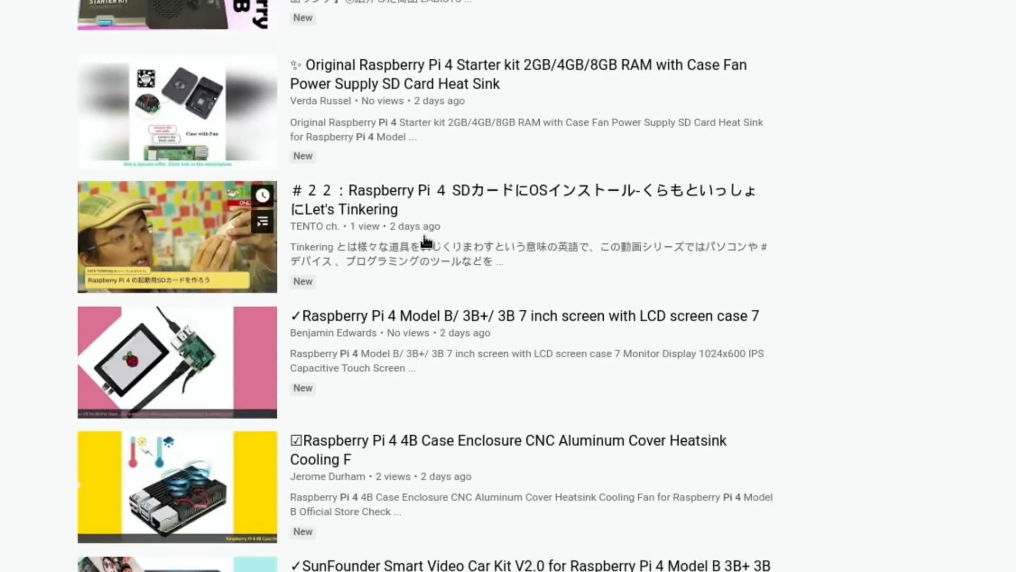
scroll(down, 3)
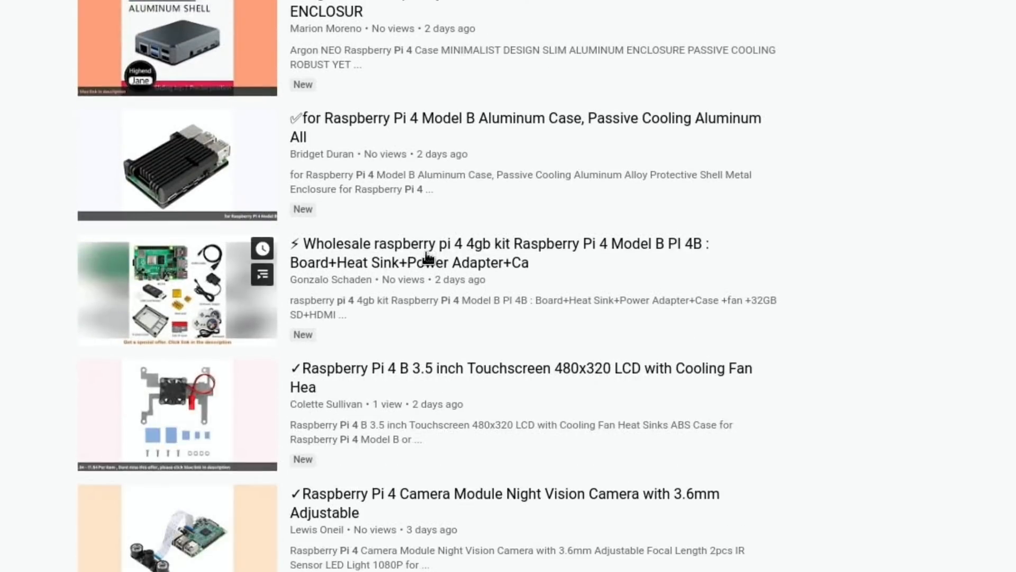
scroll(down, 3)
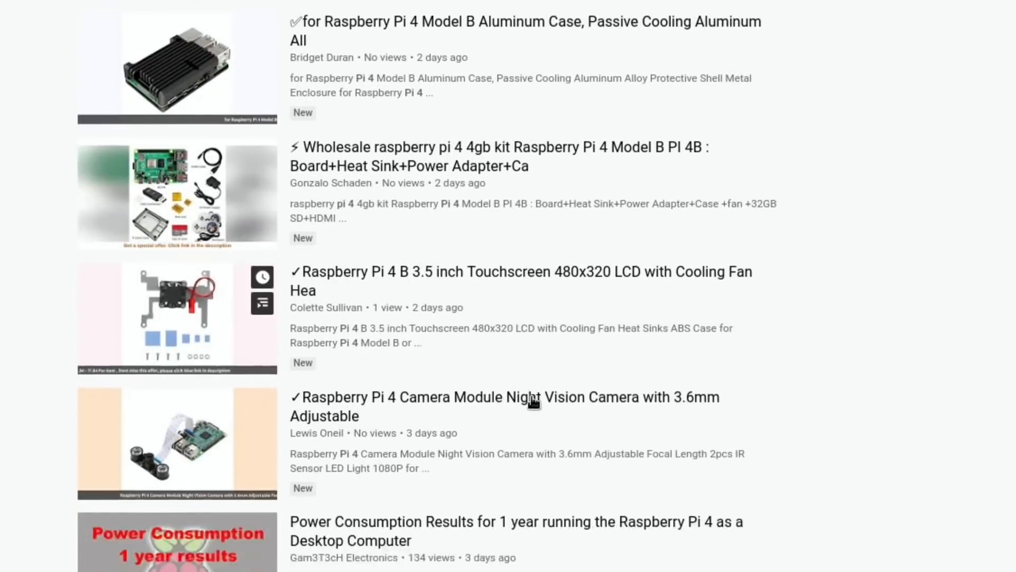
scroll(down, 3)
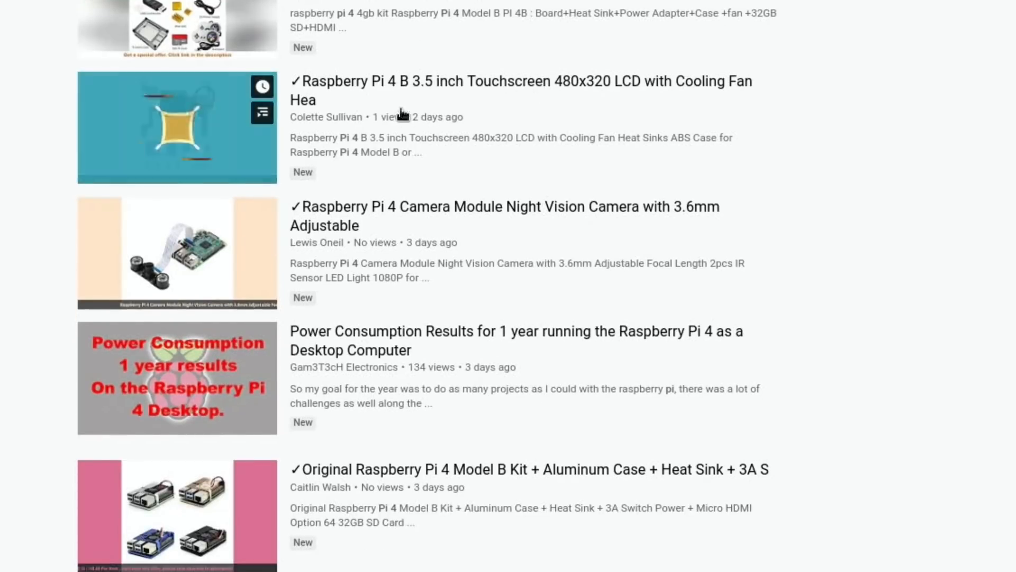
scroll(down, 3)
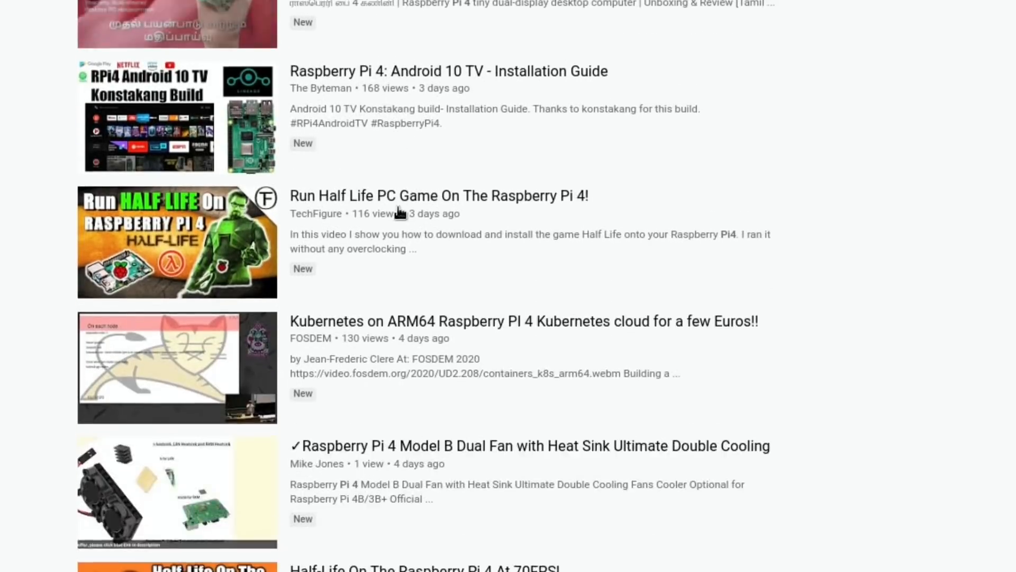
scroll(down, 3)
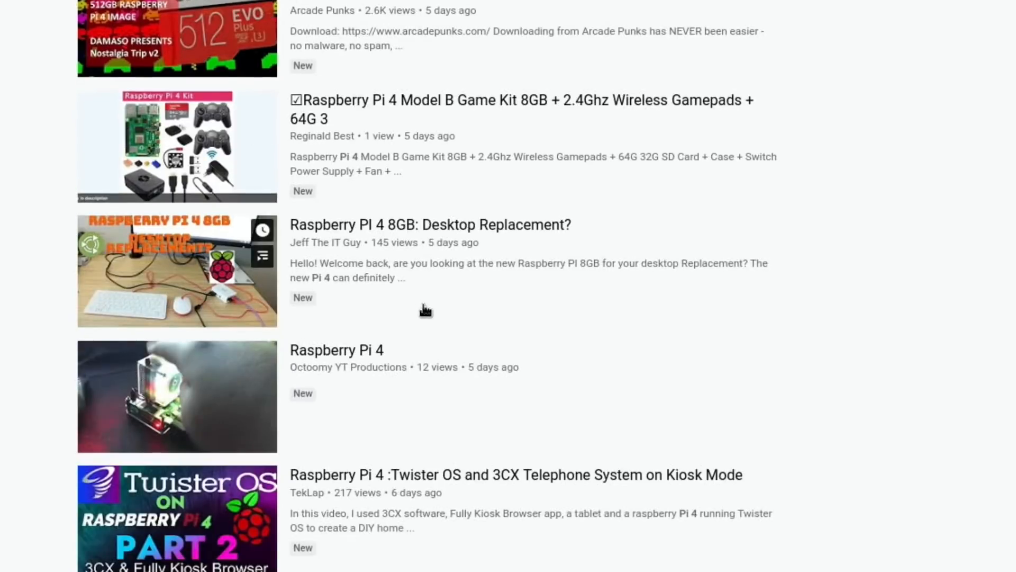
scroll(down, 3)
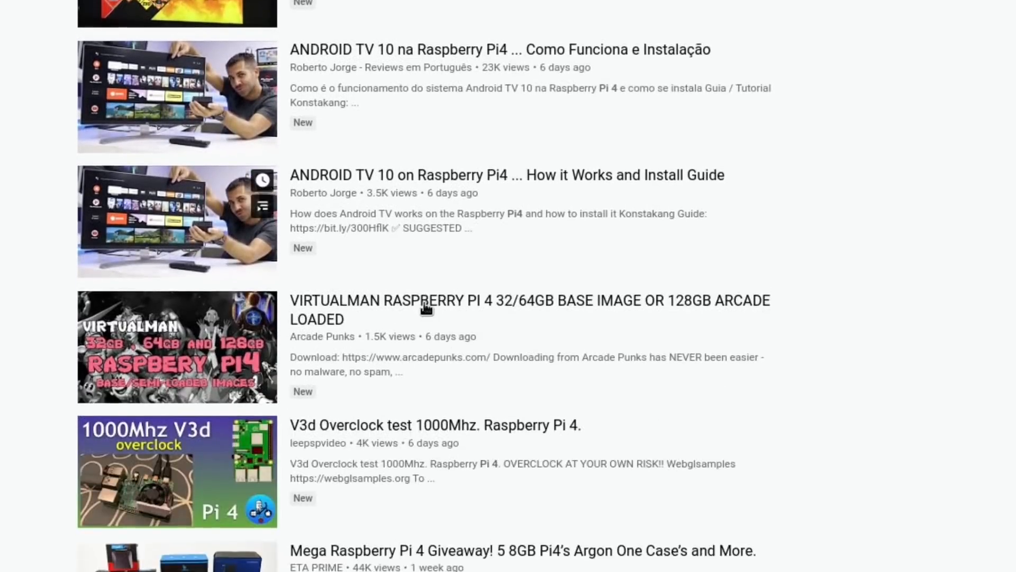
scroll(down, 3)
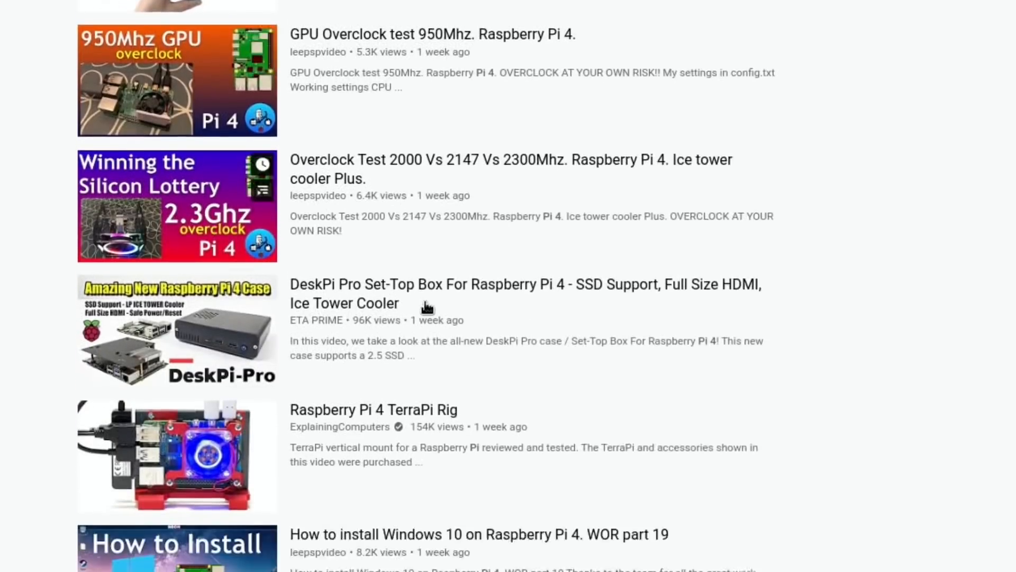
scroll(down, 3)
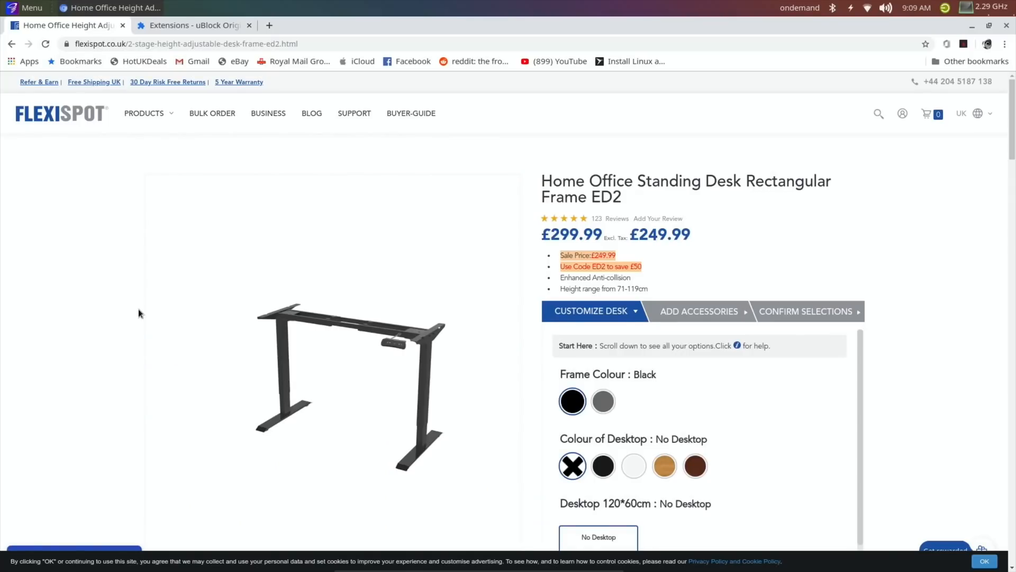
mouse_move(142, 316)
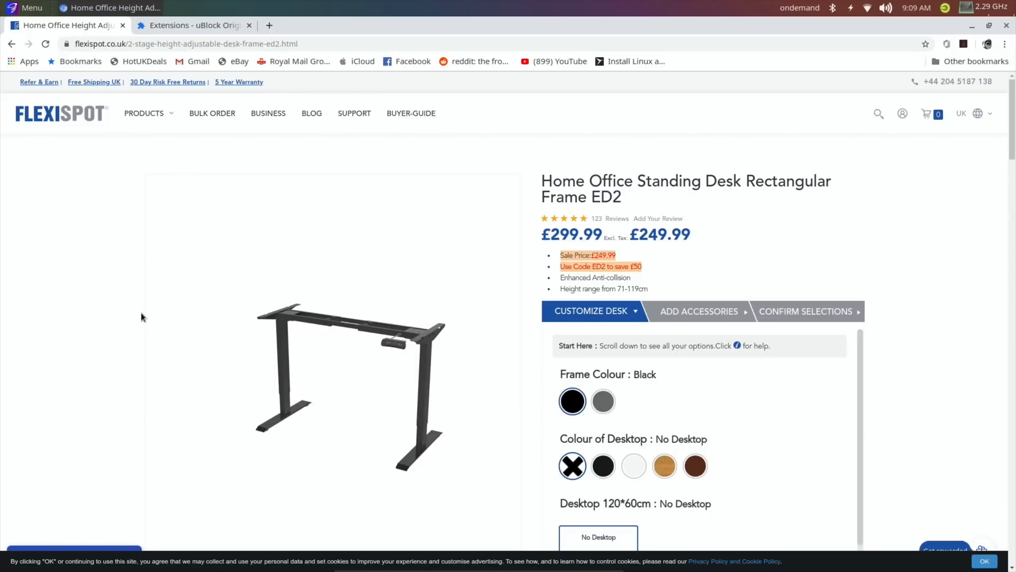
mouse_move(289, 242)
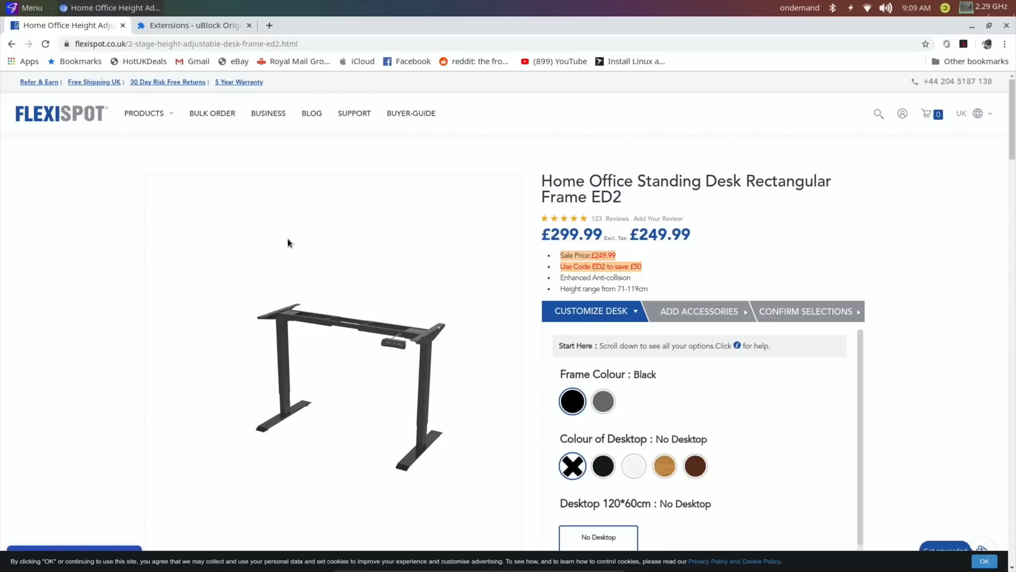
mouse_move(203, 299)
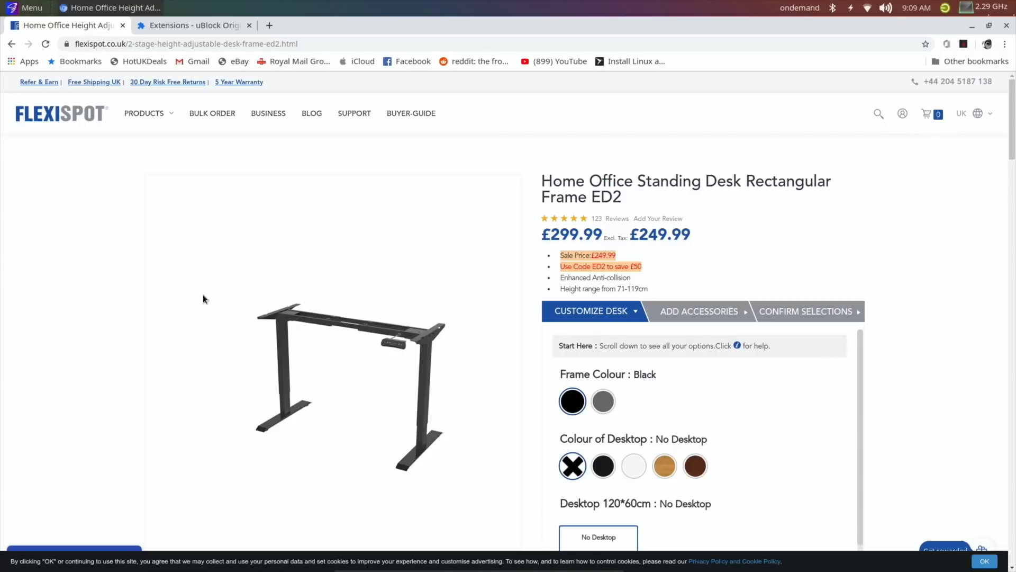
Enlarge the wooden-top ED2 desk photo, then close it to return to the description
click(144, 113)
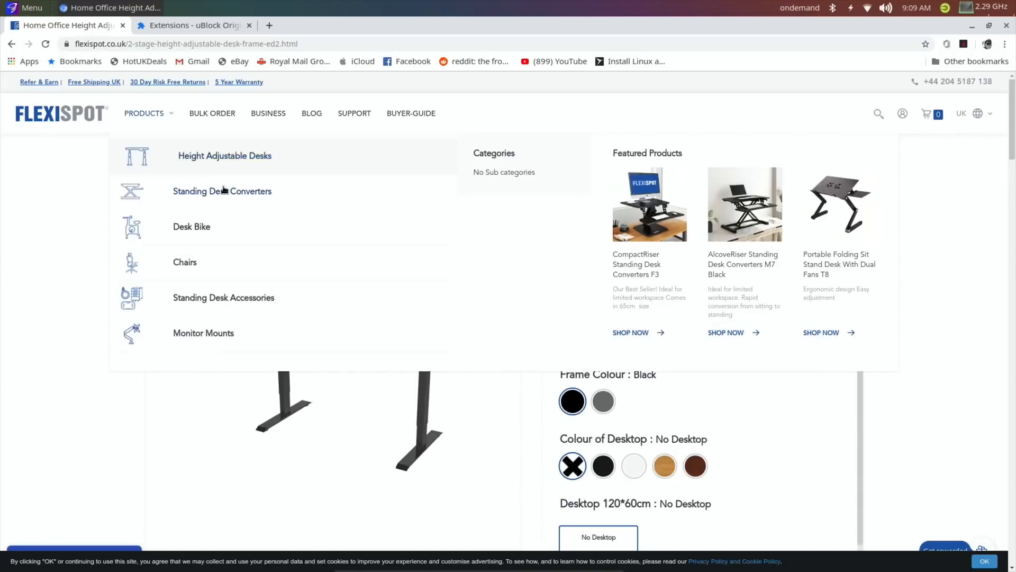
mouse_move(225, 156)
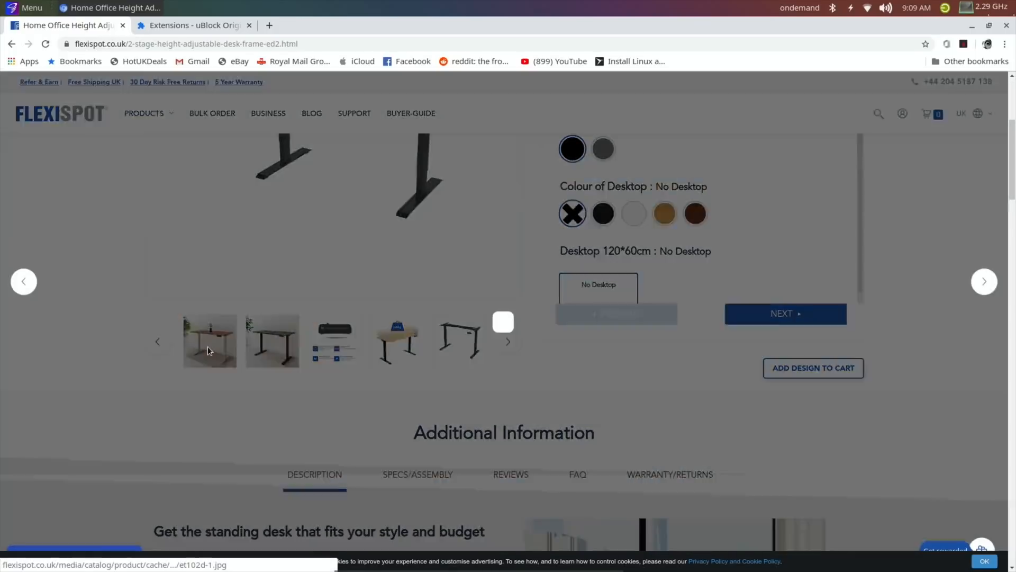
click(209, 340)
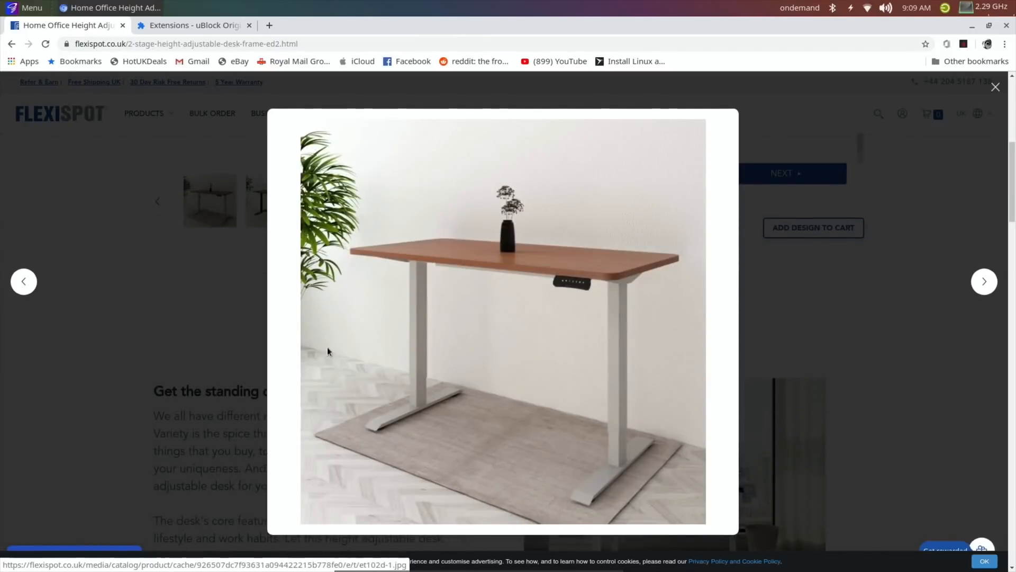
click(996, 87)
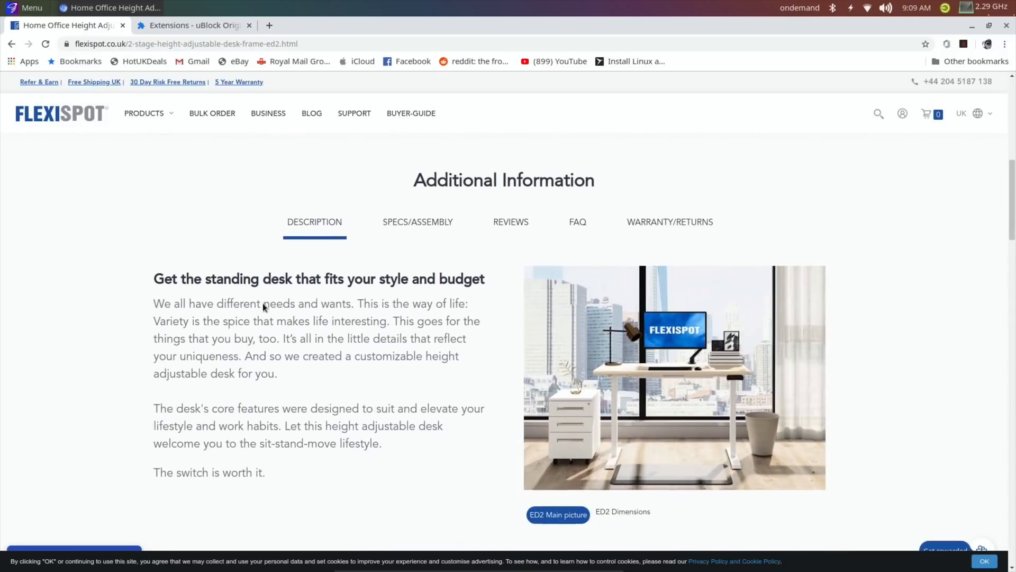
Scroll past the keypad, anti-collision and cost breakdown sections to 'You May Also Like'
scroll(down, 3)
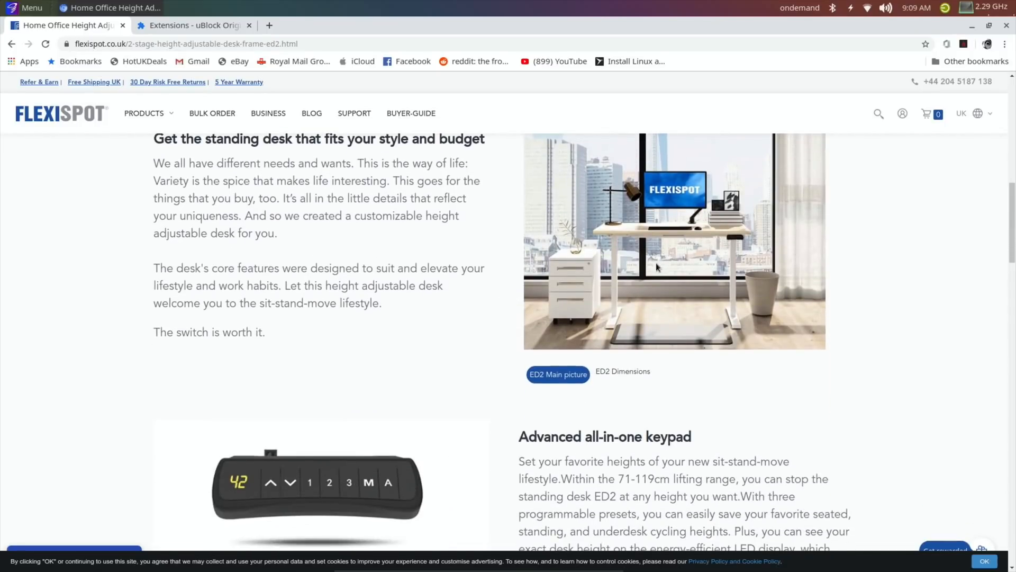
scroll(down, 3)
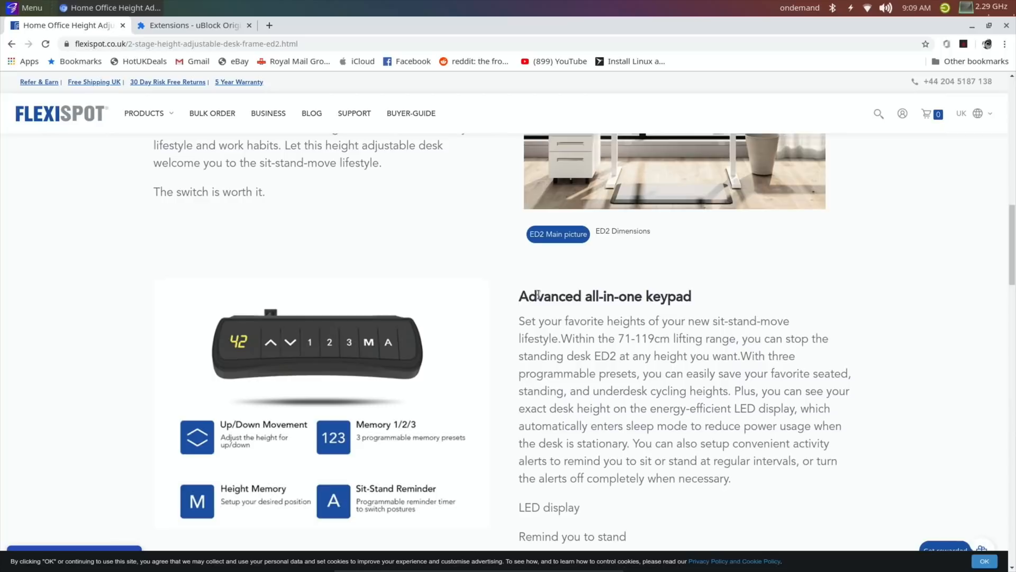
scroll(down, 3)
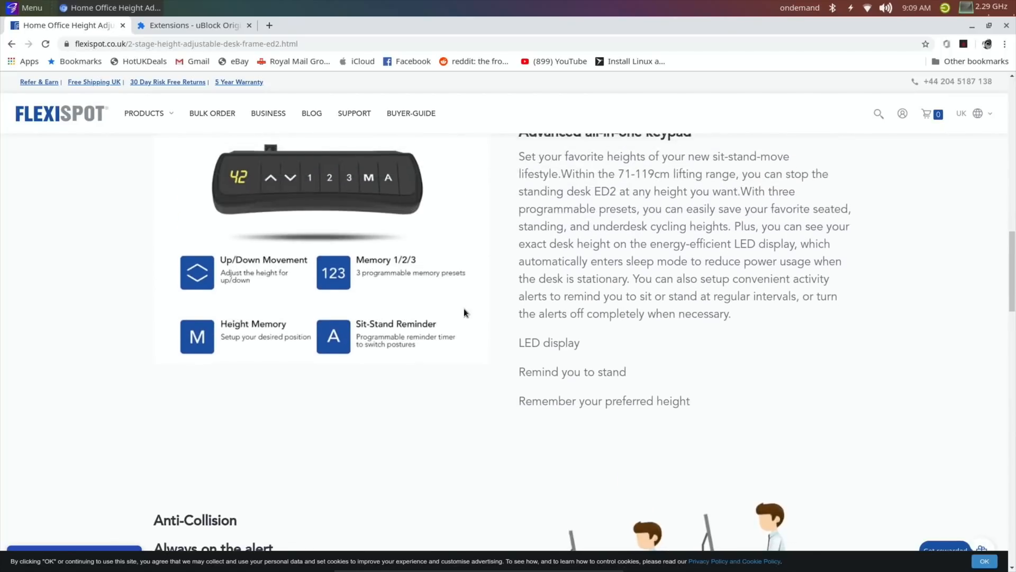
scroll(down, 3)
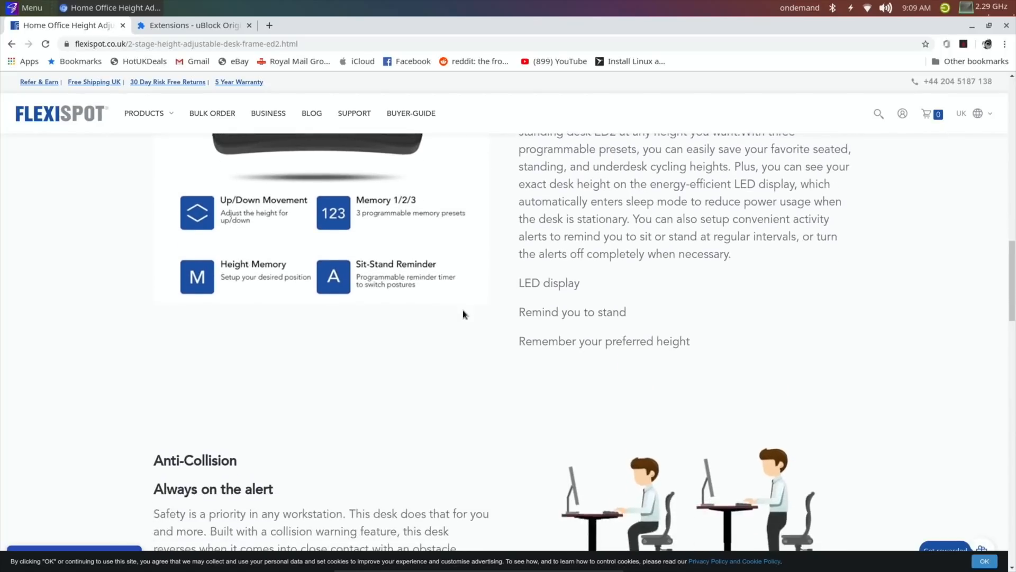
scroll(down, 3)
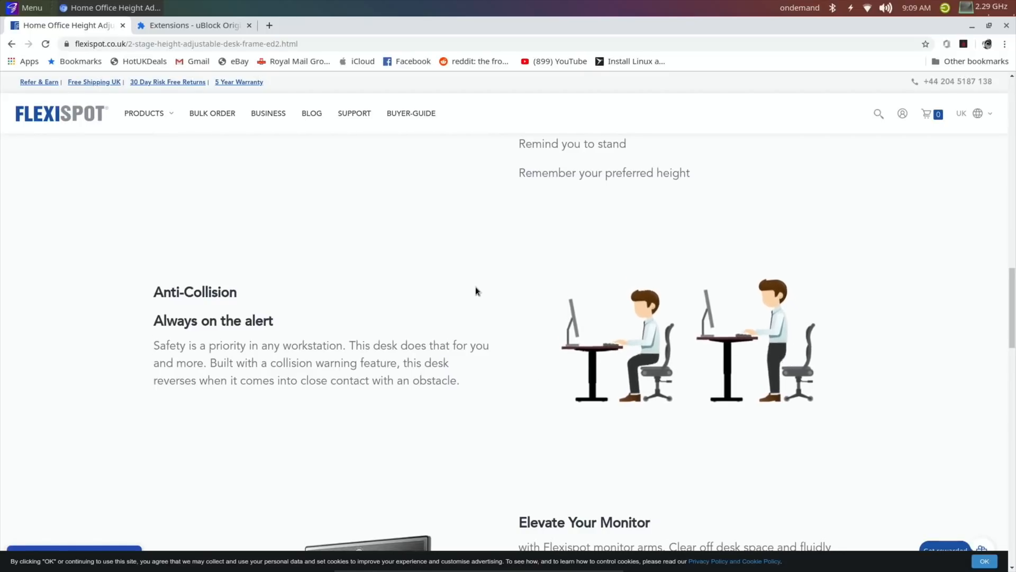
scroll(down, 3)
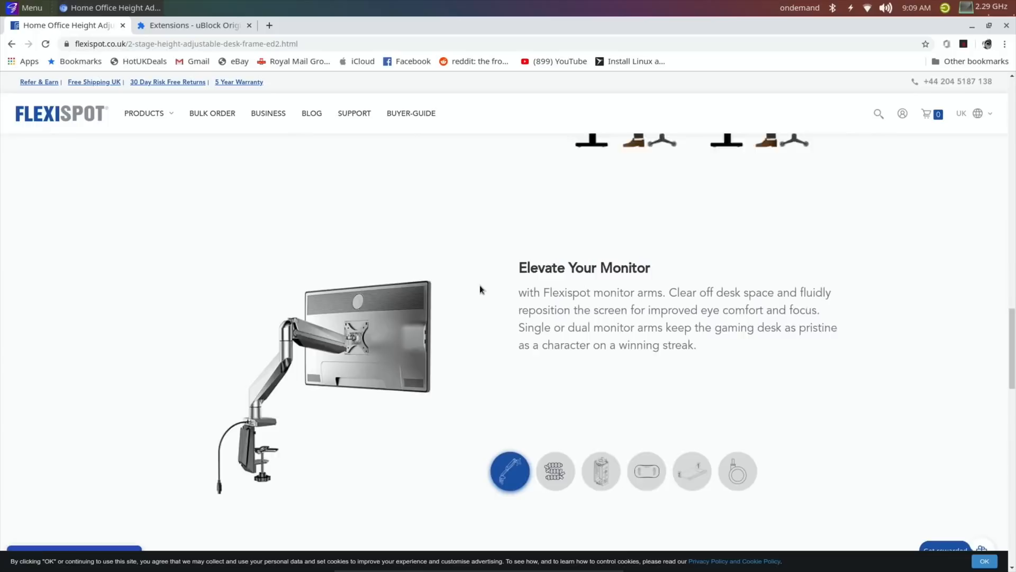
scroll(down, 3)
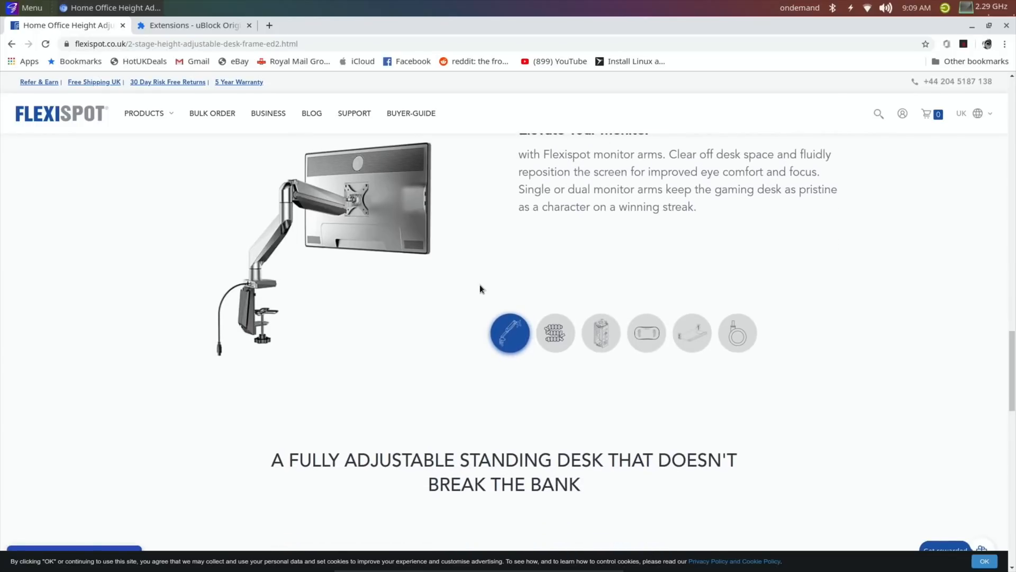
scroll(down, 3)
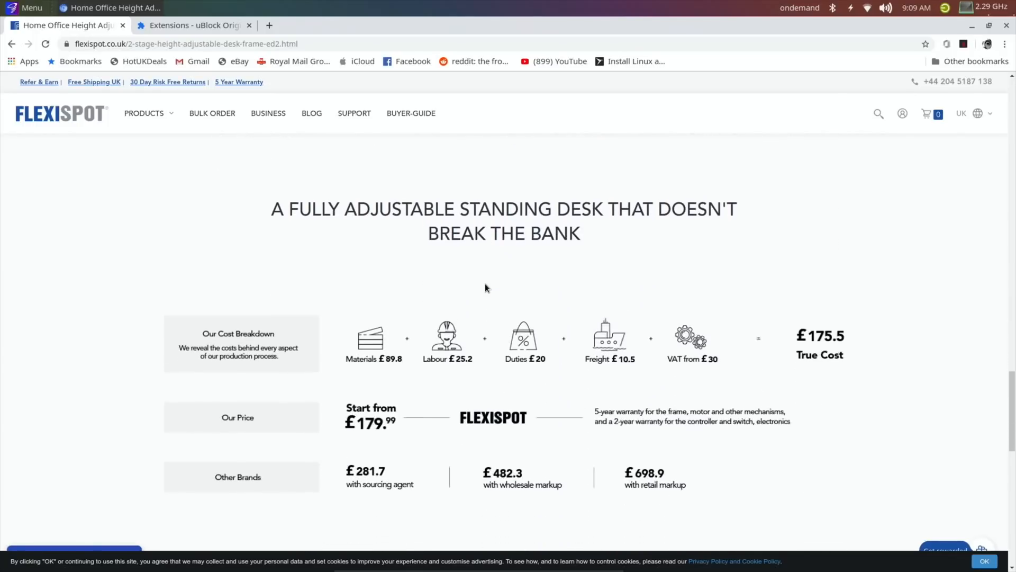
scroll(down, 3)
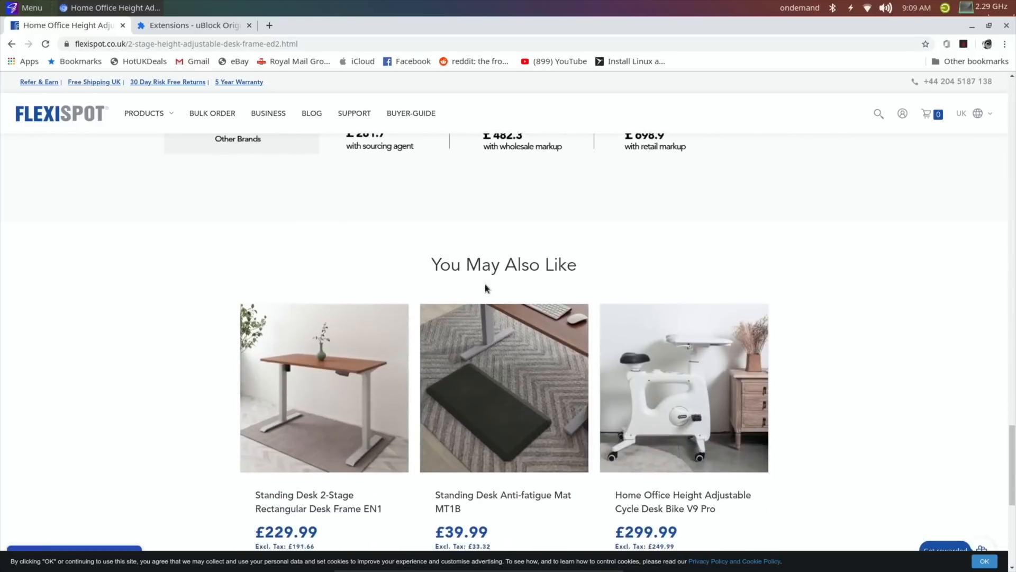